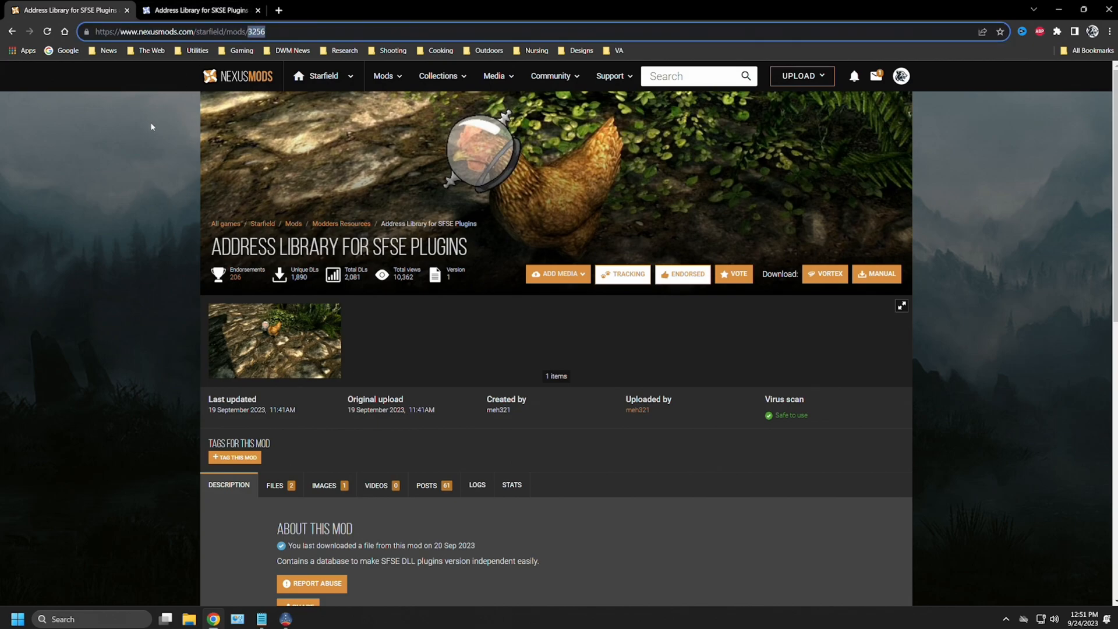
pyautogui.moveTo(134, 158)
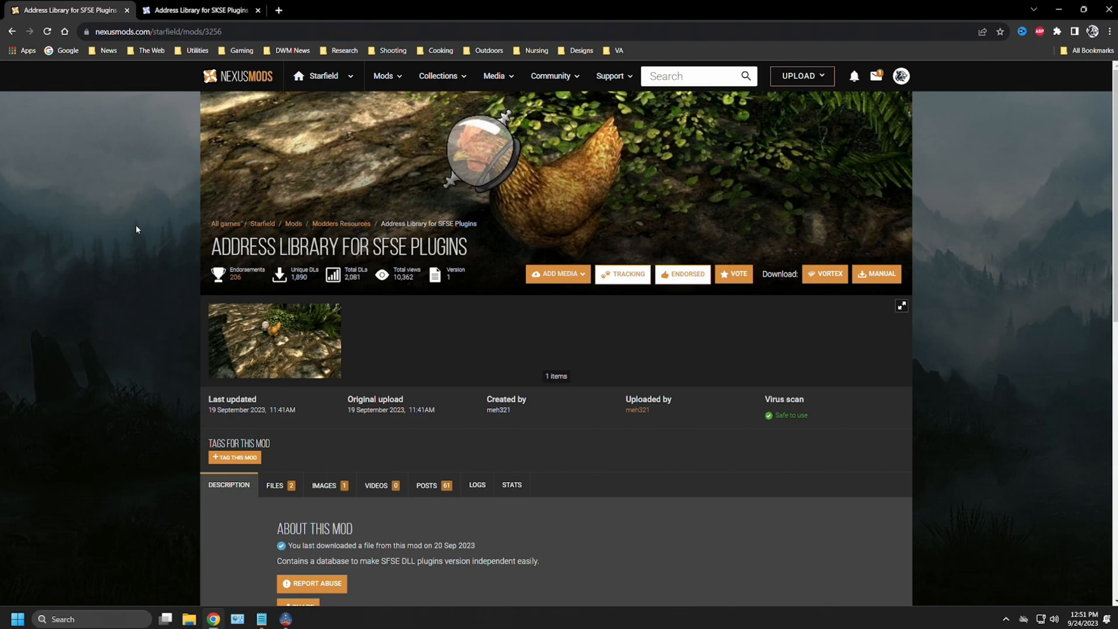
pyautogui.moveTo(566, 406)
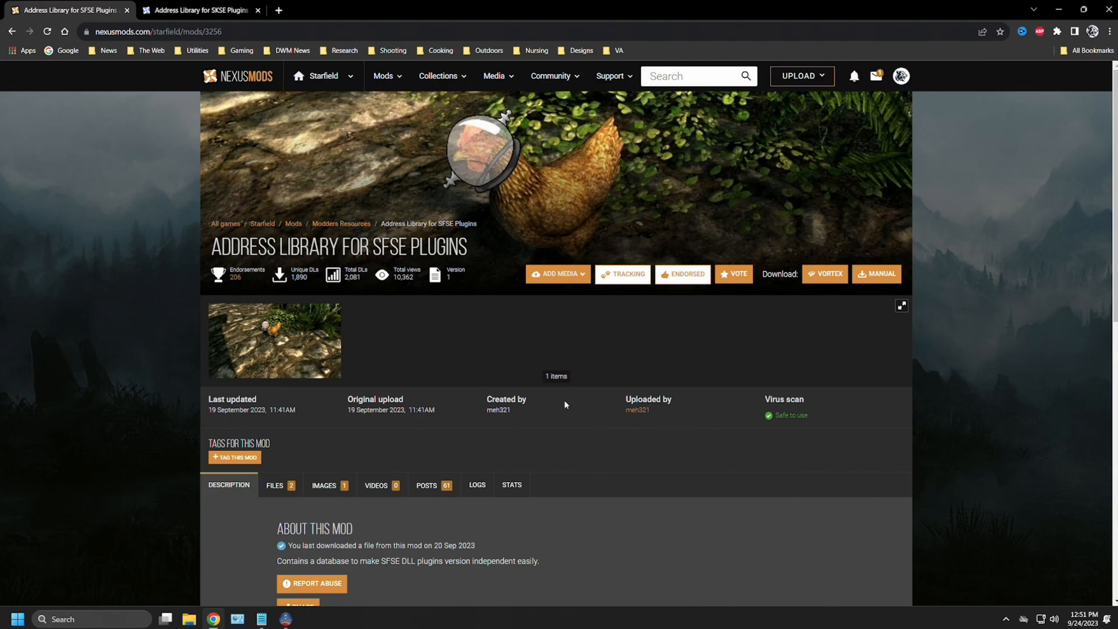
pyautogui.moveTo(172, 342)
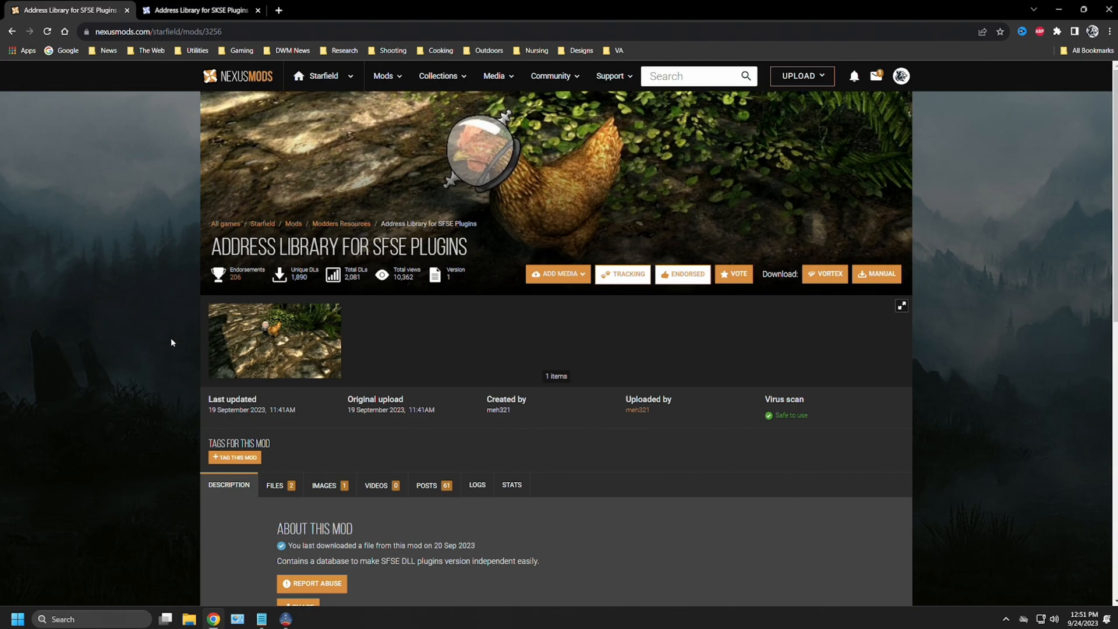
# Scroll the Description to the regular-user instructions for installing the all-in-one package into Data/SFSE/Plugins
pyautogui.scroll(-3)
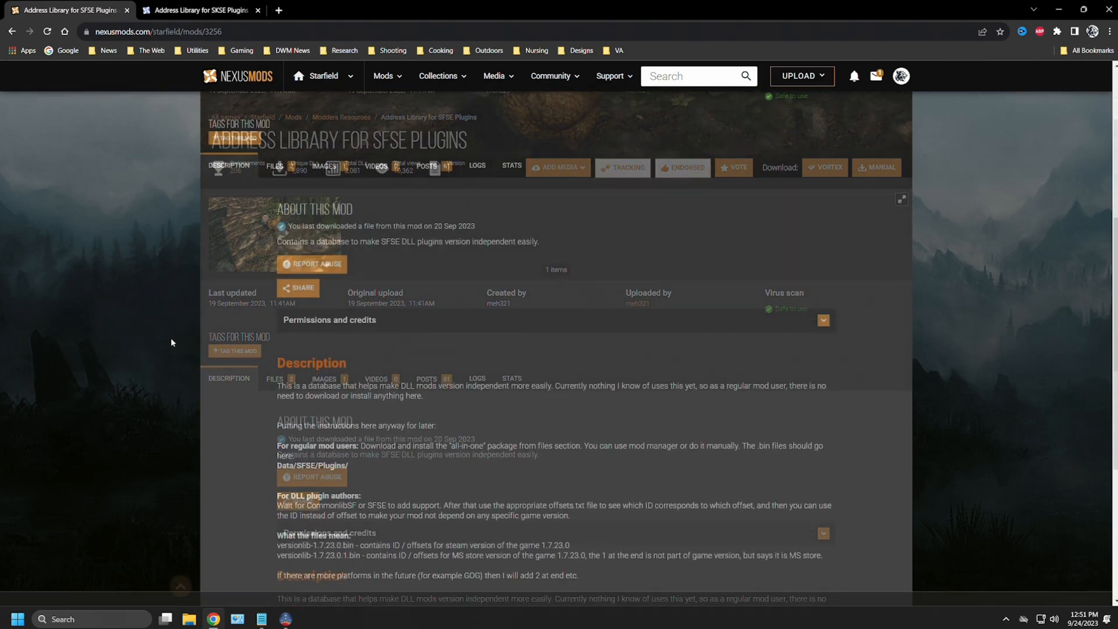
pyautogui.scroll(-3)
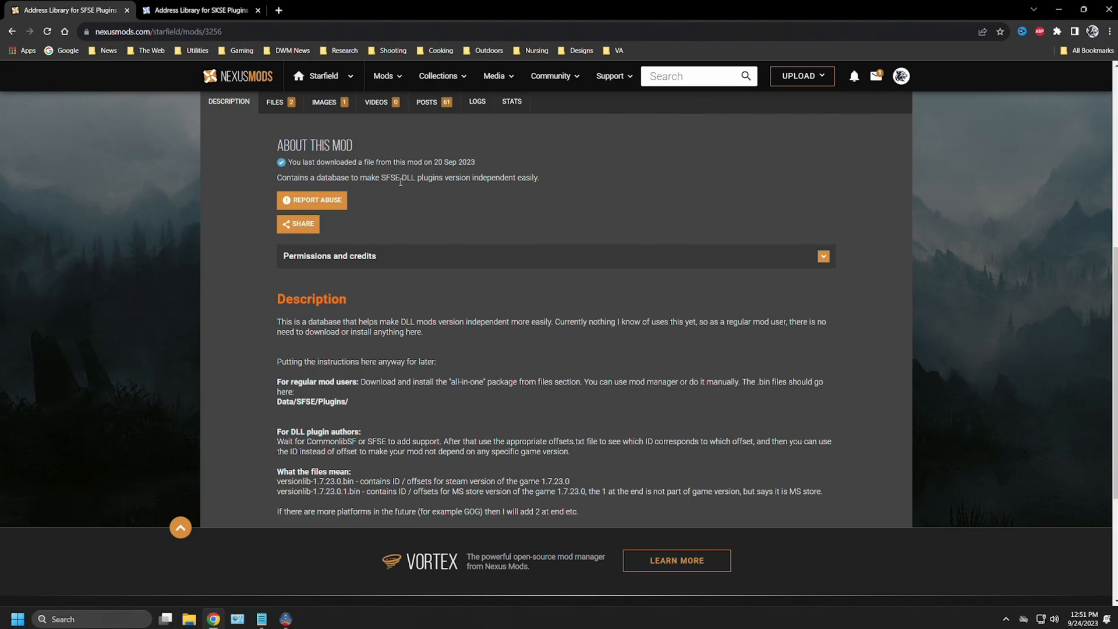
pyautogui.moveTo(521, 189)
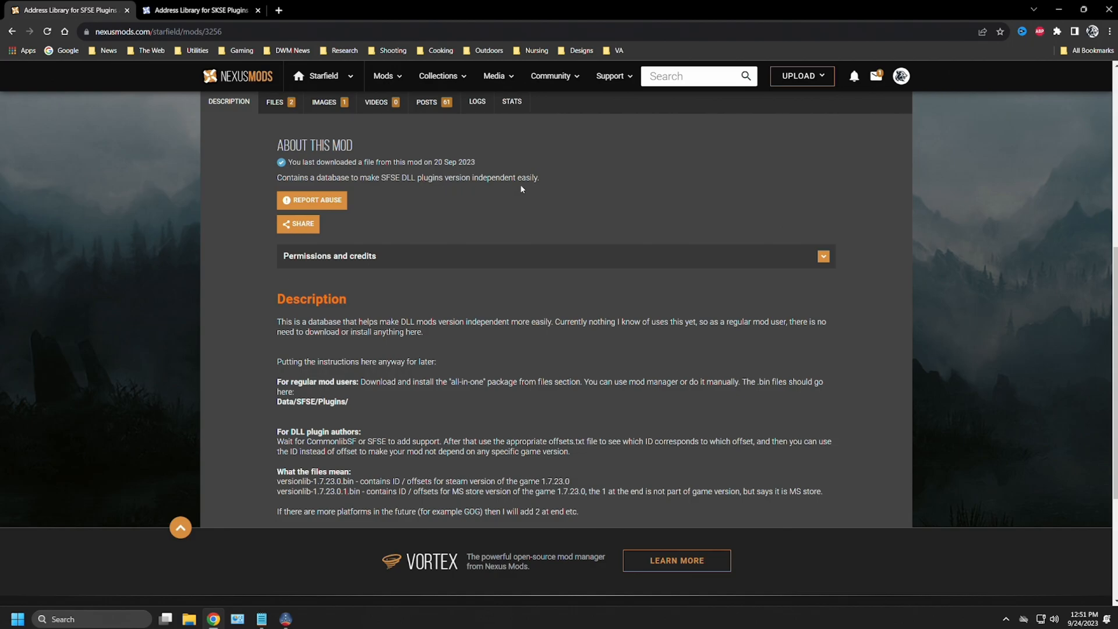
pyautogui.moveTo(242, 300)
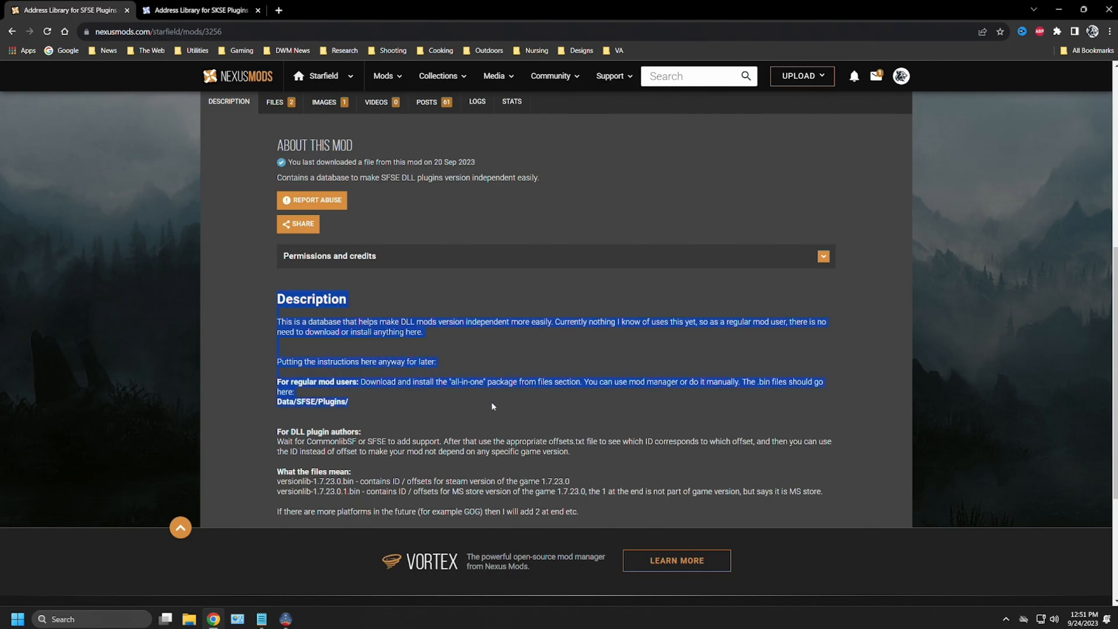
pyautogui.click(259, 380)
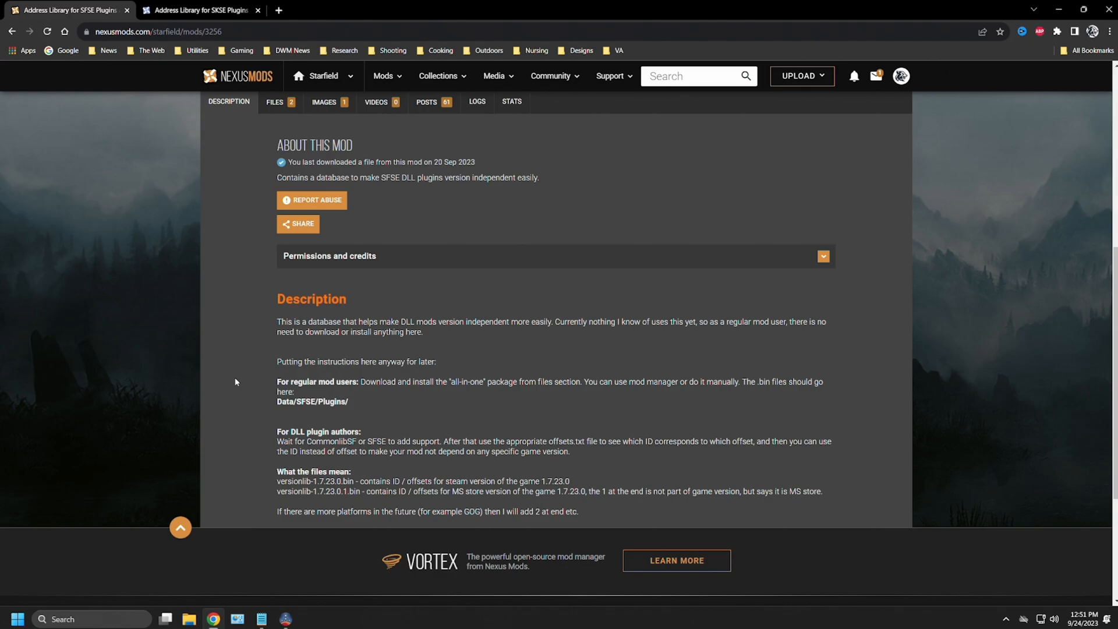
pyautogui.moveTo(251, 426)
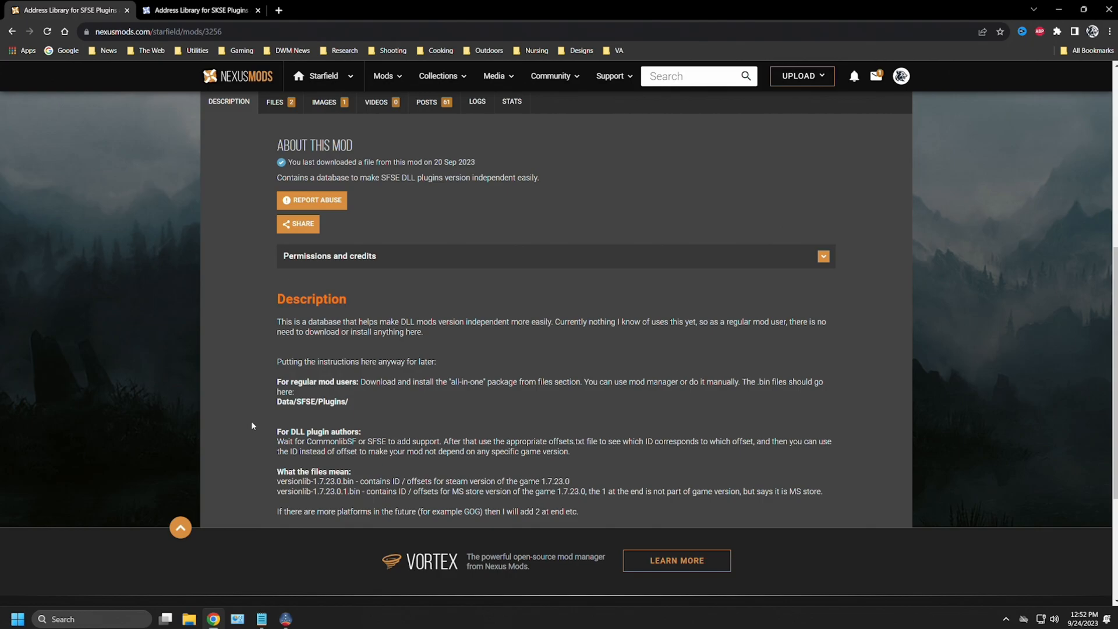
pyautogui.moveTo(262, 474)
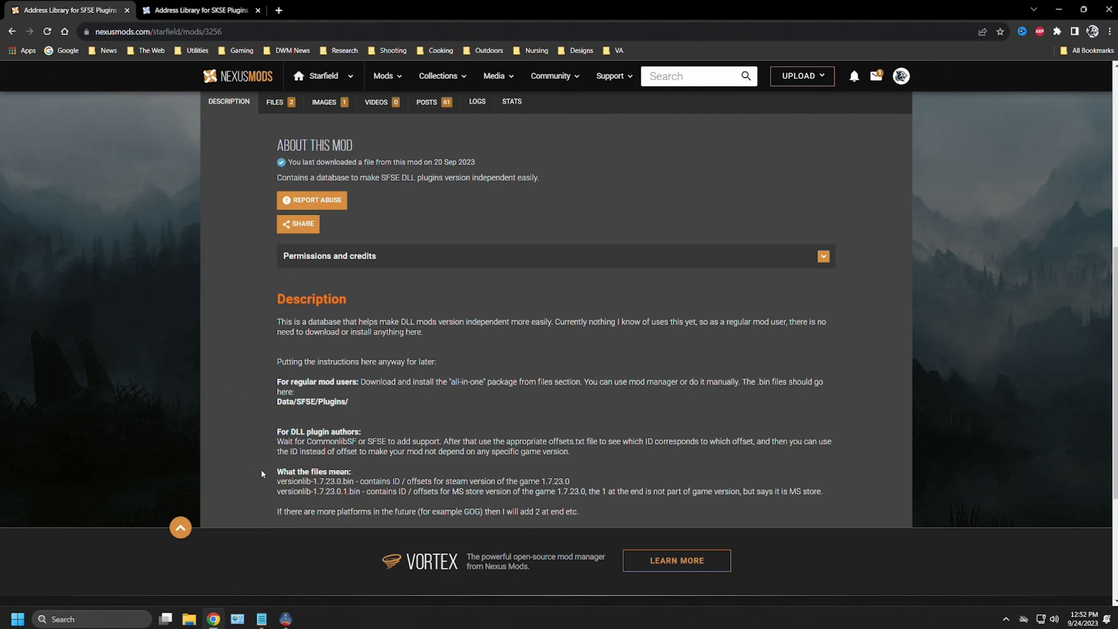
pyautogui.moveTo(256, 463)
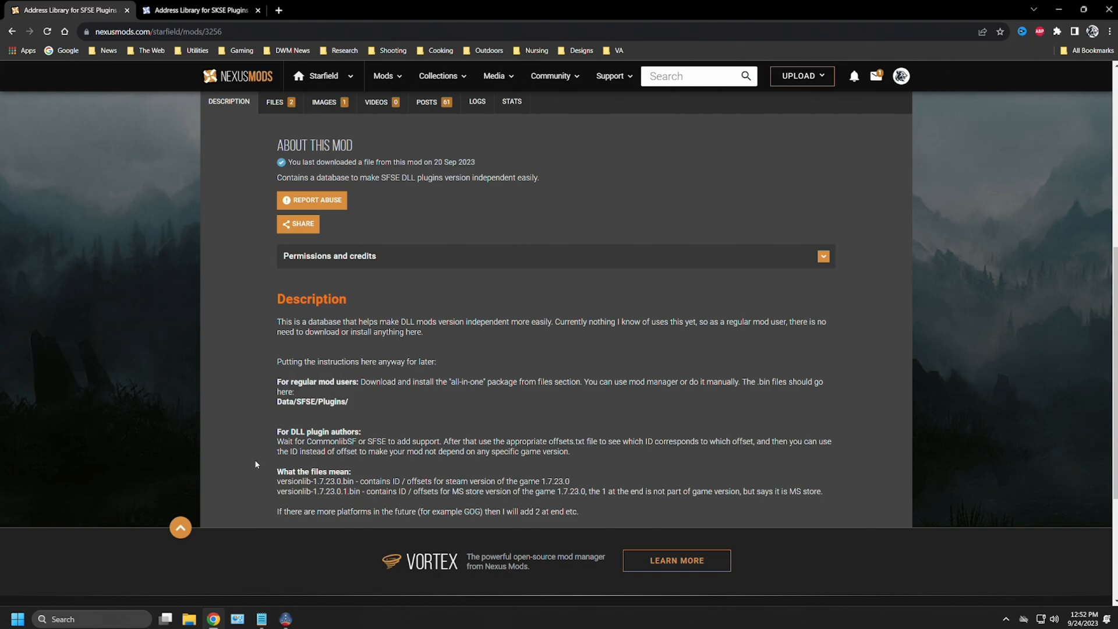
pyautogui.moveTo(223, 368)
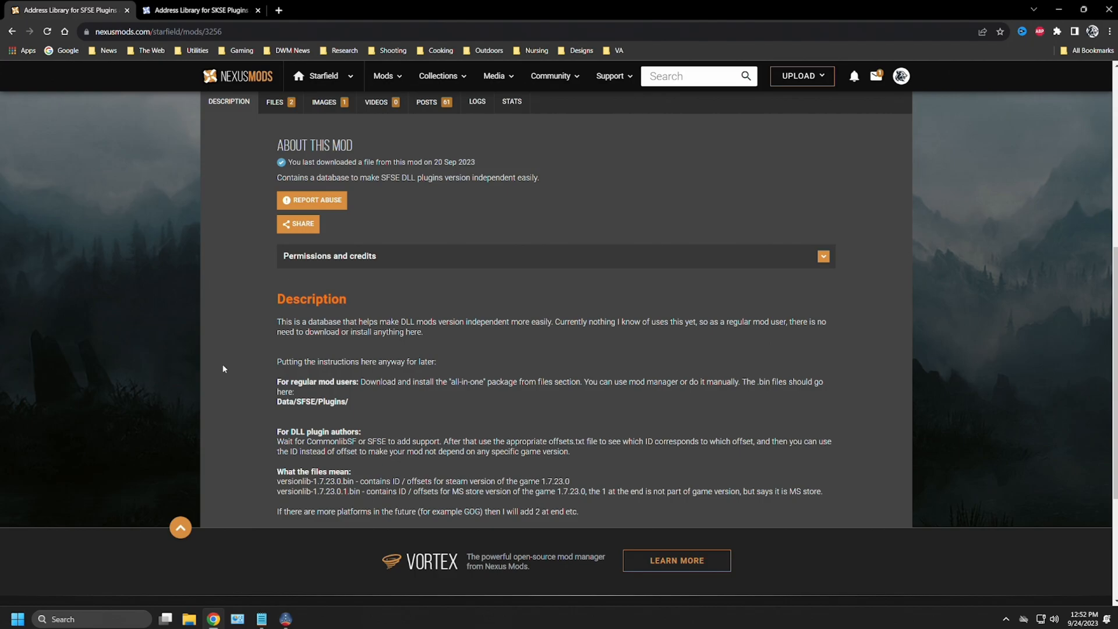
pyautogui.click(204, 9)
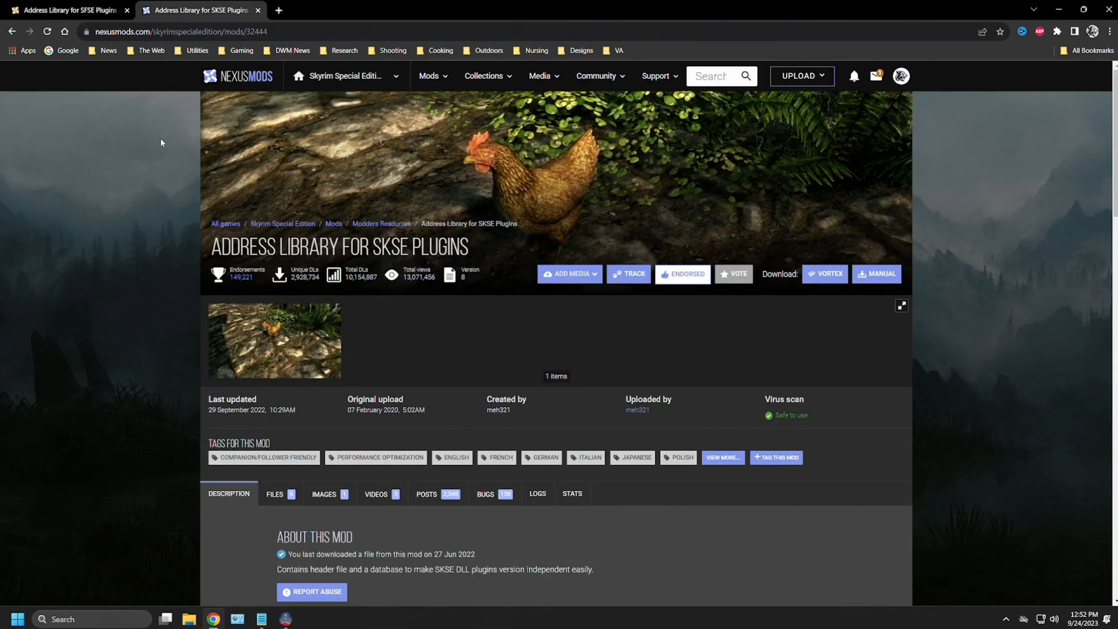
pyautogui.scroll(-3)
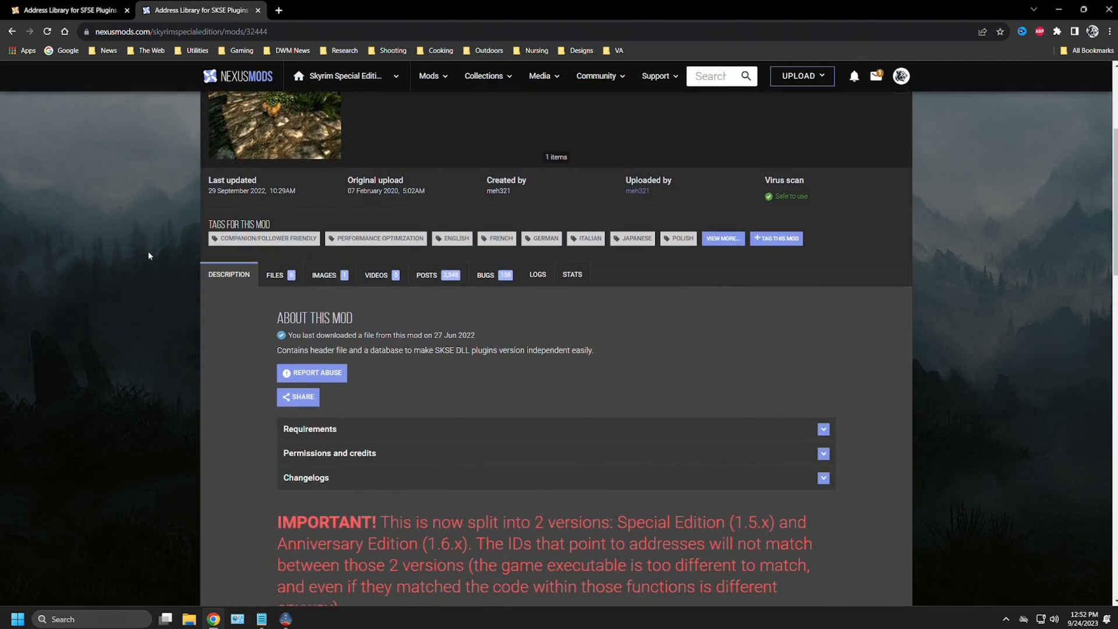
pyautogui.scroll(-3)
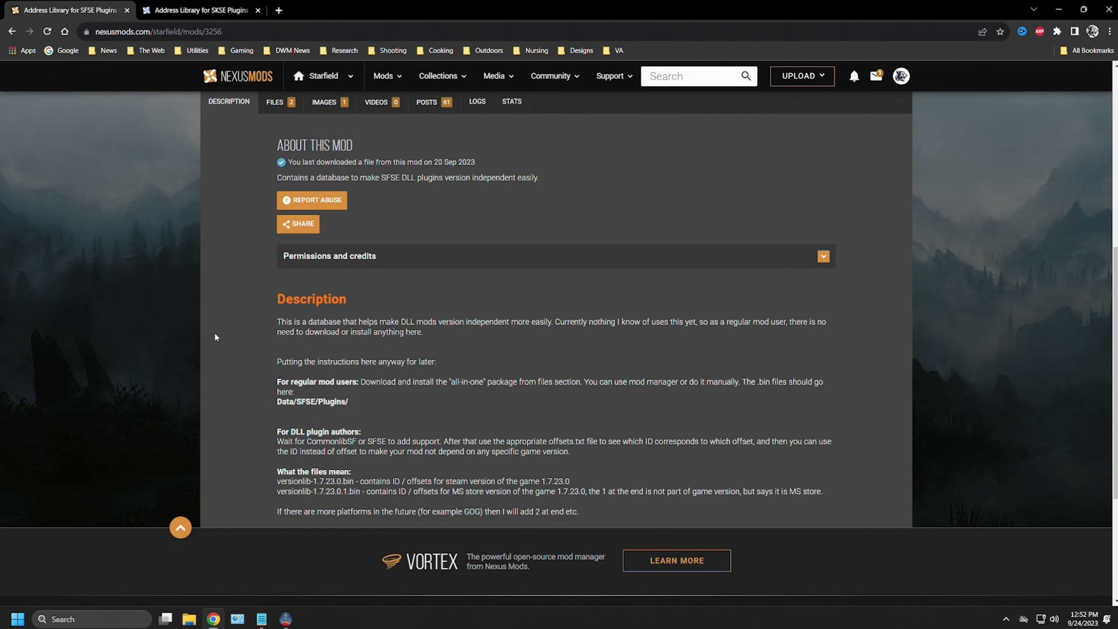
pyautogui.scroll(3)
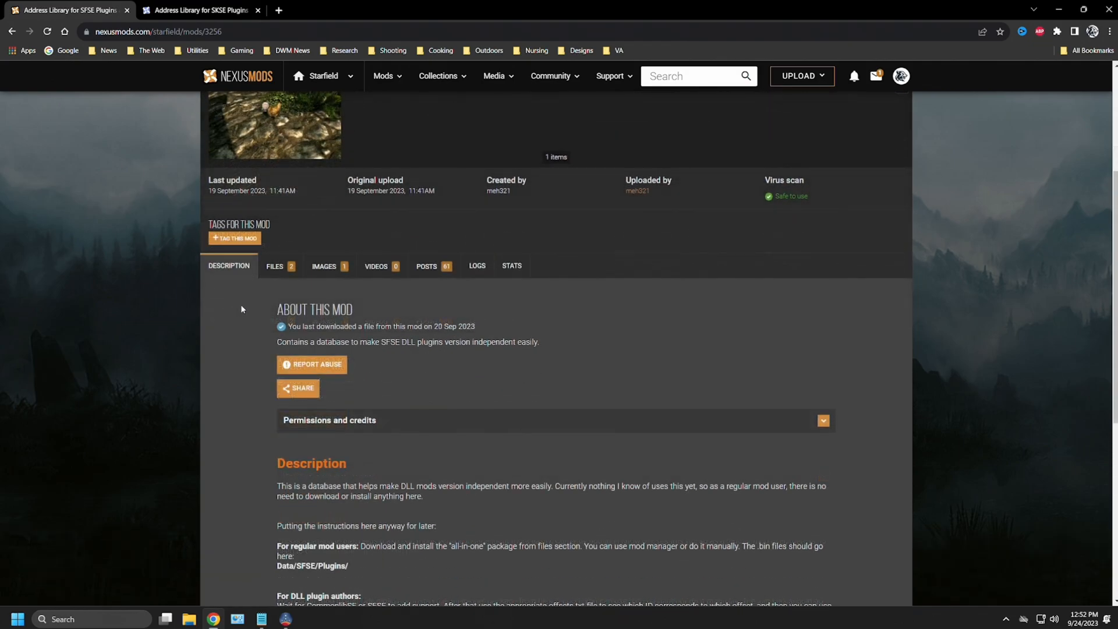
# Show the Files list and expand the Offsets - v1 (1.7.29.0) miscellaneous file details
pyautogui.click(275, 265)
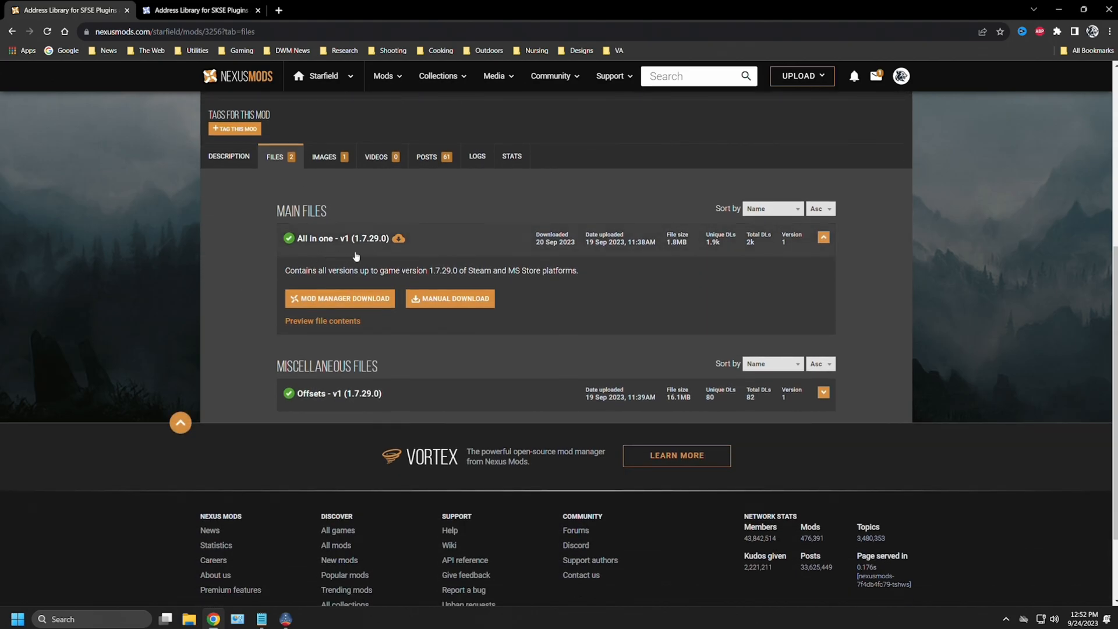
pyautogui.moveTo(337, 251)
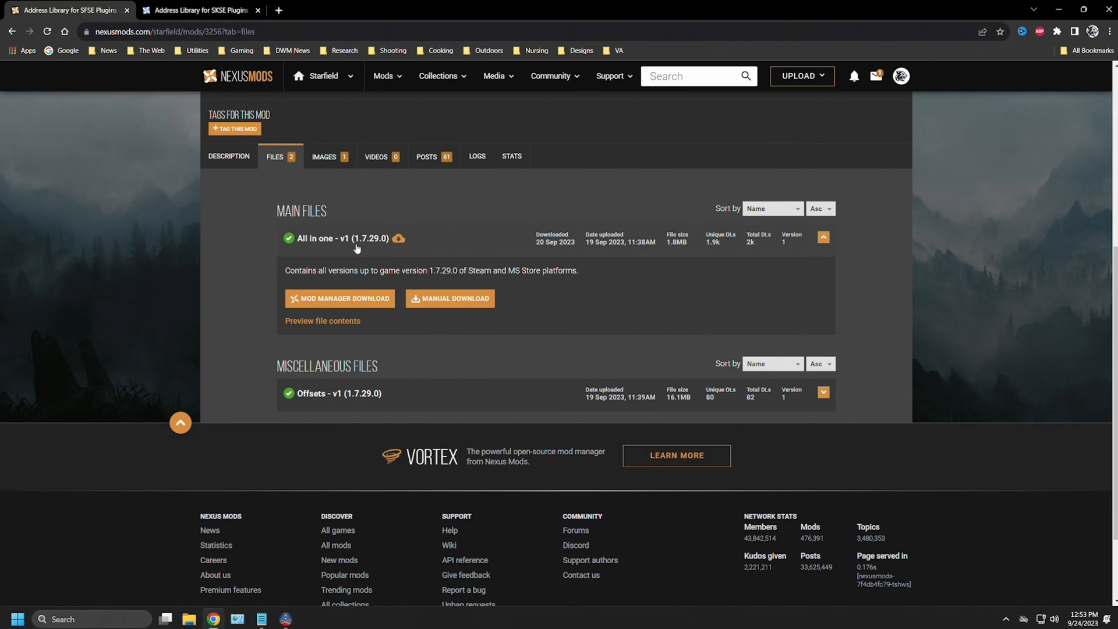
pyautogui.moveTo(370, 248)
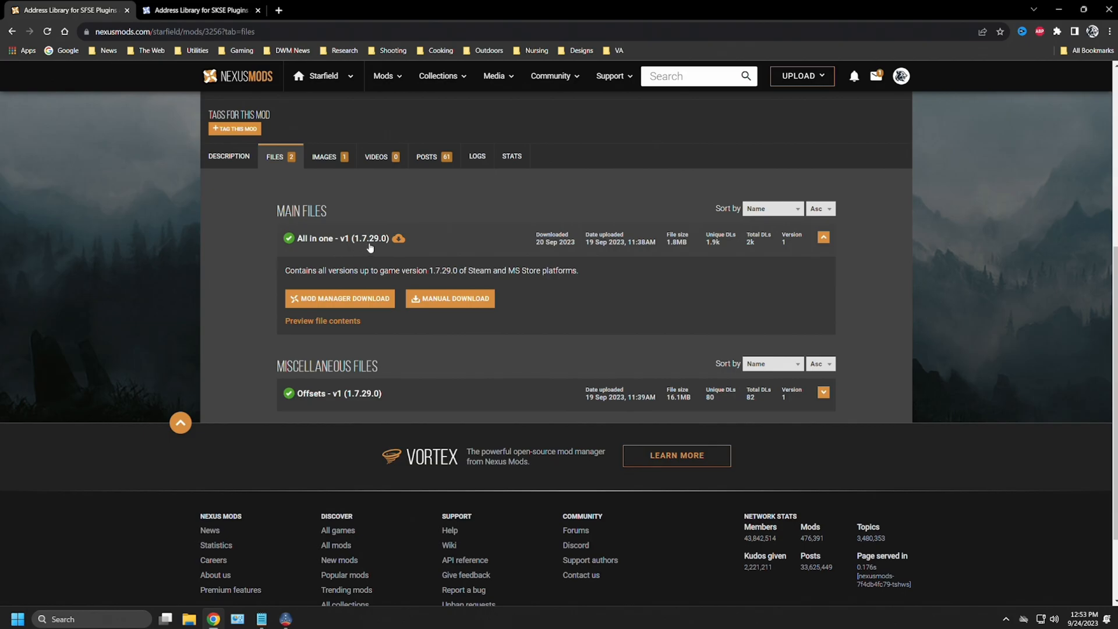
pyautogui.moveTo(384, 249)
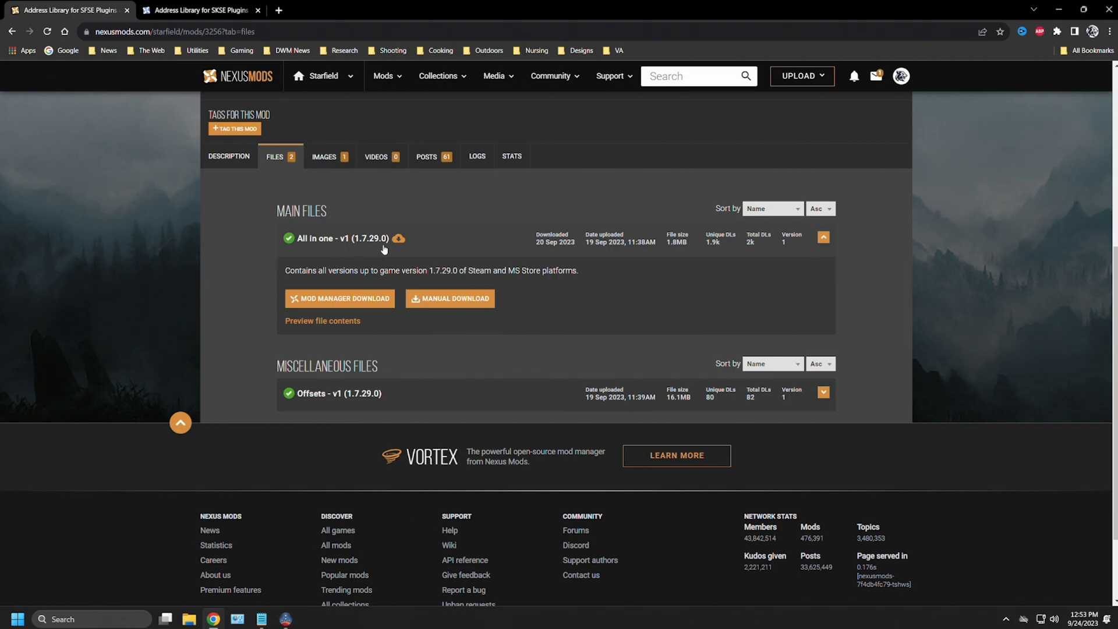
pyautogui.moveTo(234, 271)
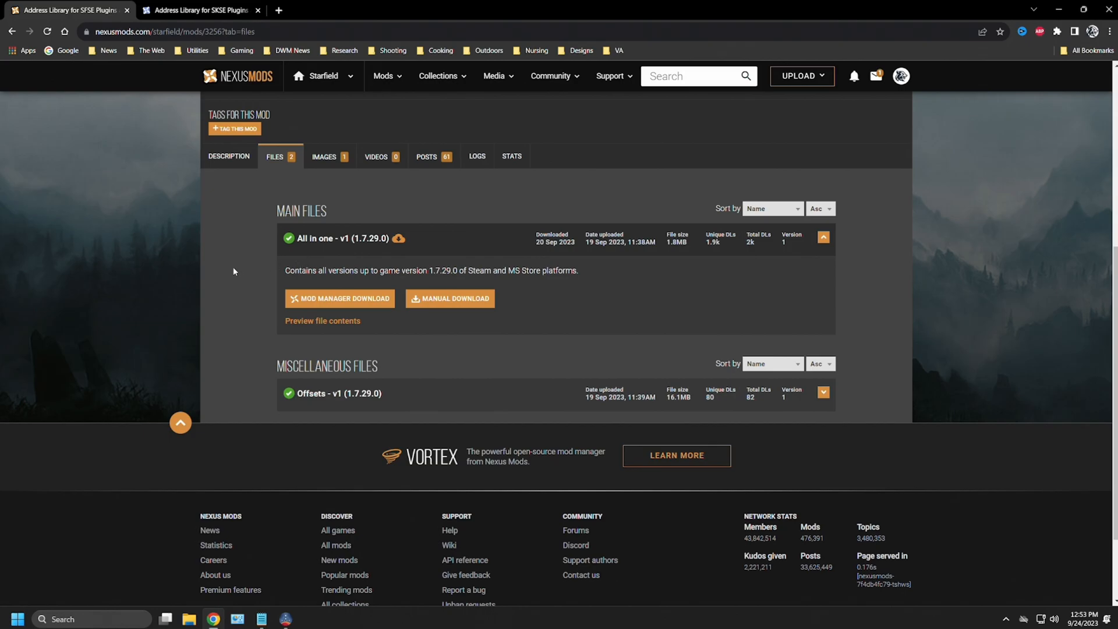
pyautogui.moveTo(801, 416)
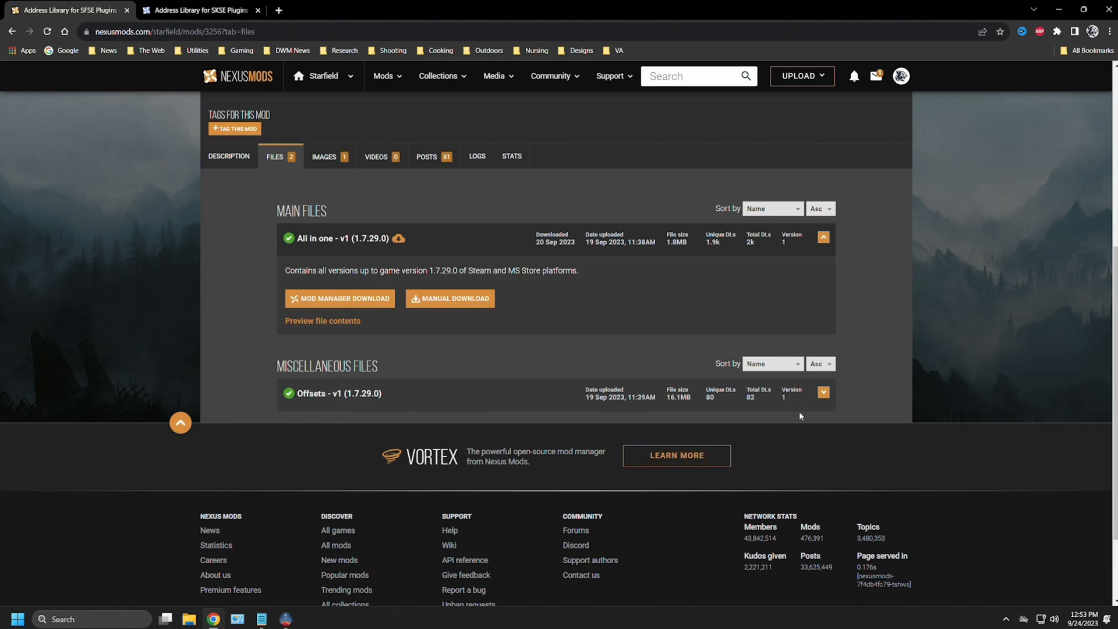
pyautogui.click(822, 391)
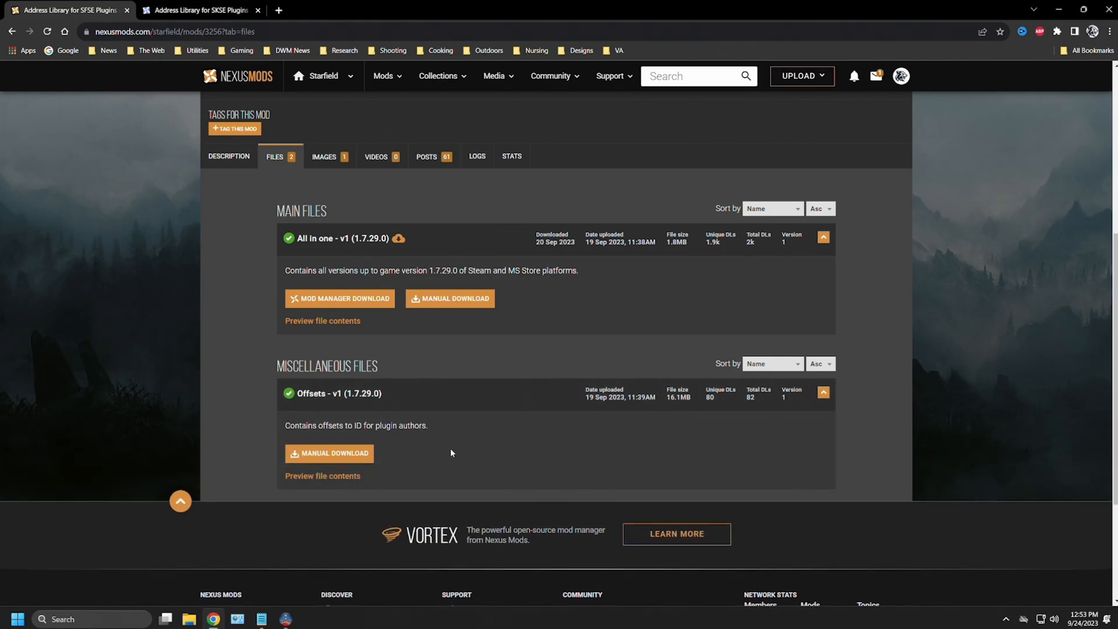
pyautogui.moveTo(780, 415)
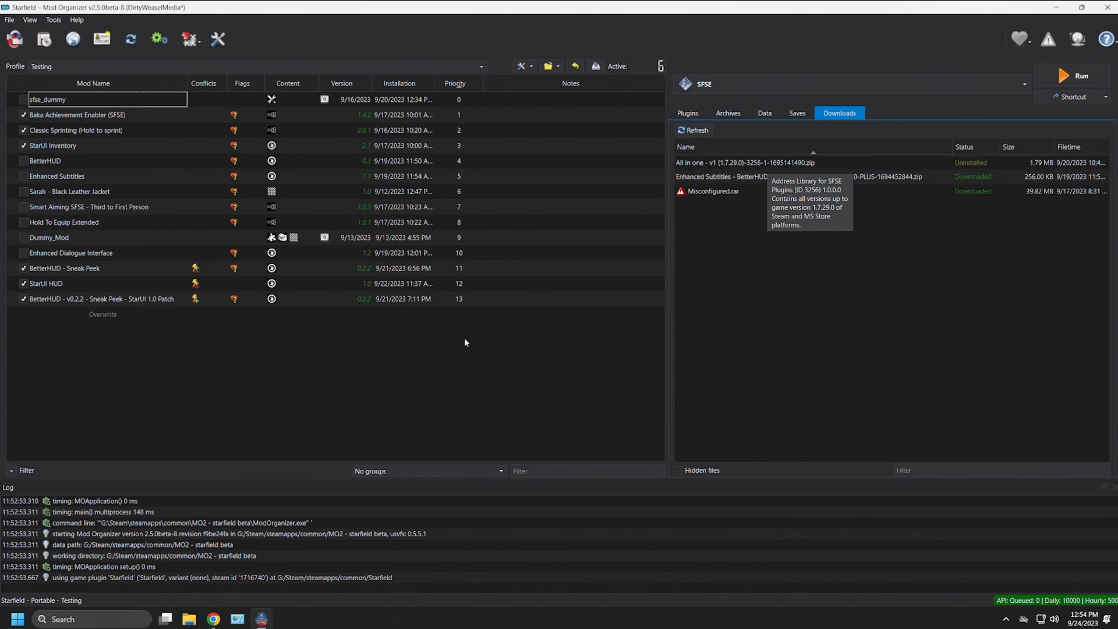
# Open sfse_dummy's information window with its Filetree listing Scripts and meta.ini
pyautogui.click(67, 103)
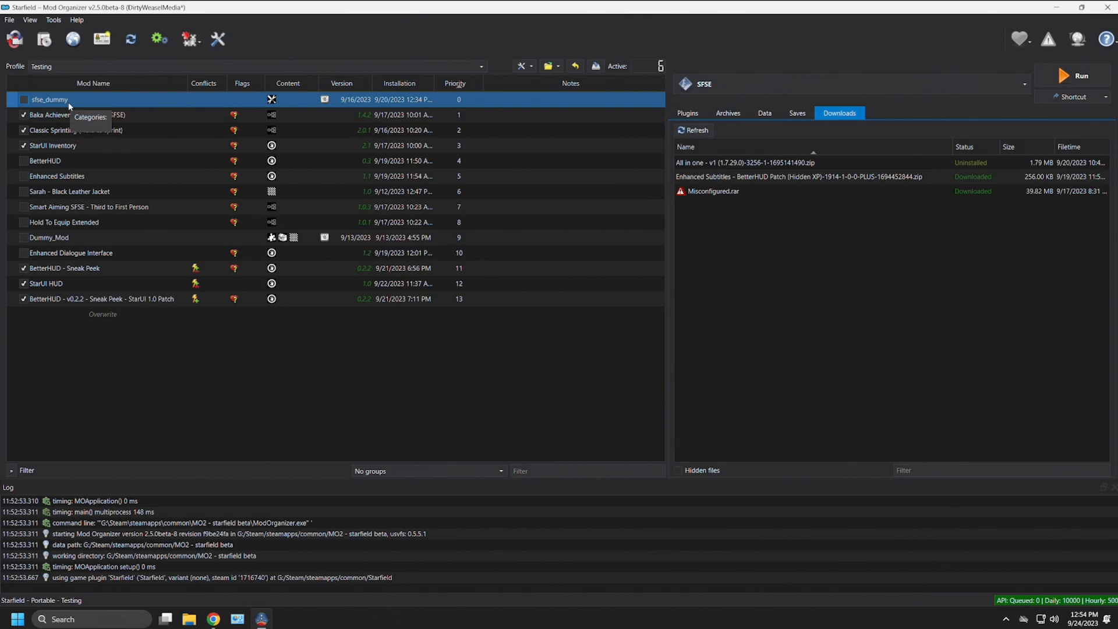
pyautogui.doubleClick(46, 99)
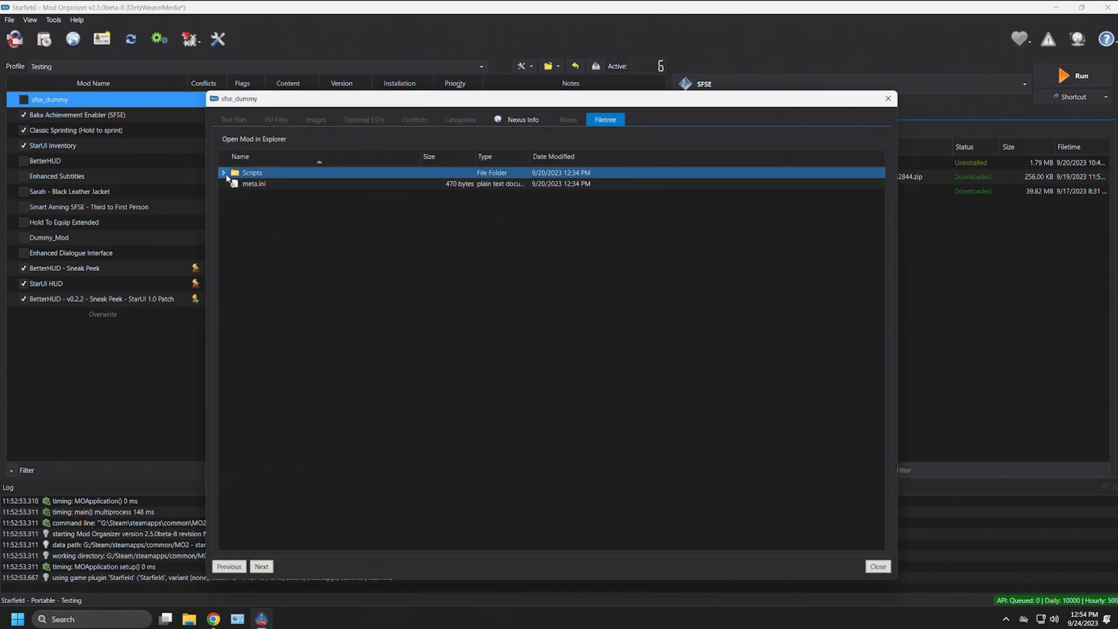
# Expand Scripts to reveal Dummy.pex, close the info window, and highlight the all-in-one Address Library download
pyautogui.click(223, 172)
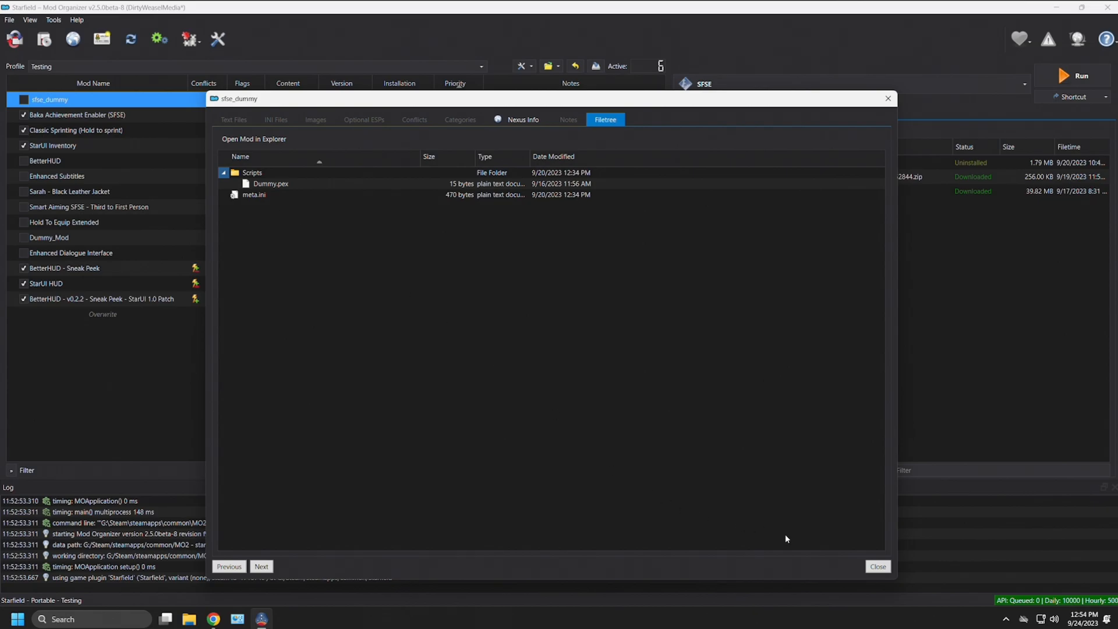
pyautogui.click(878, 566)
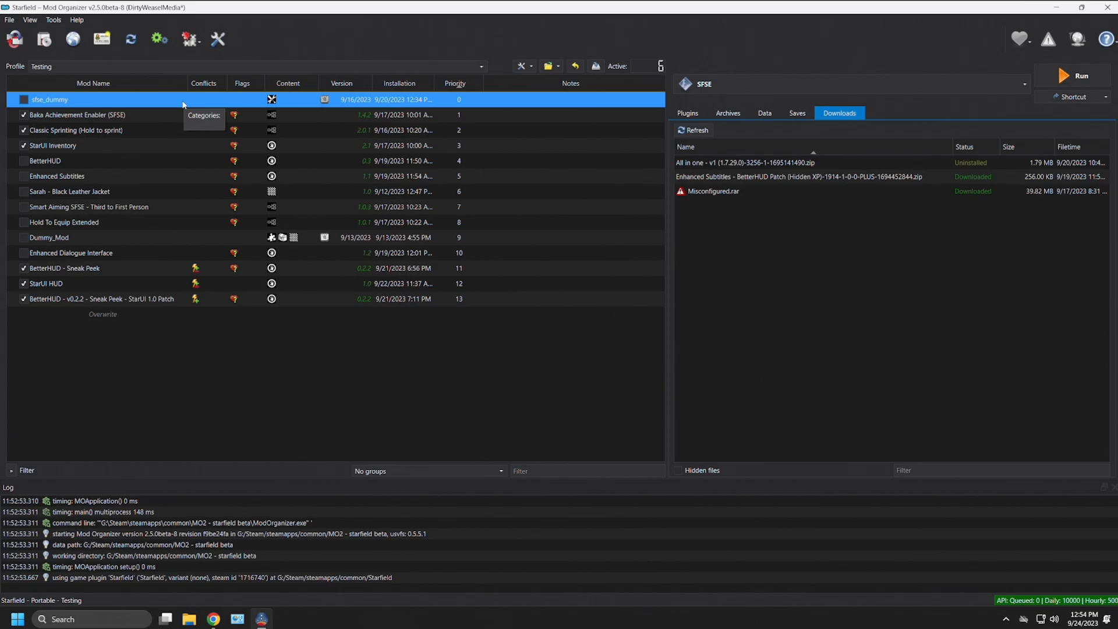
pyautogui.moveTo(114, 103)
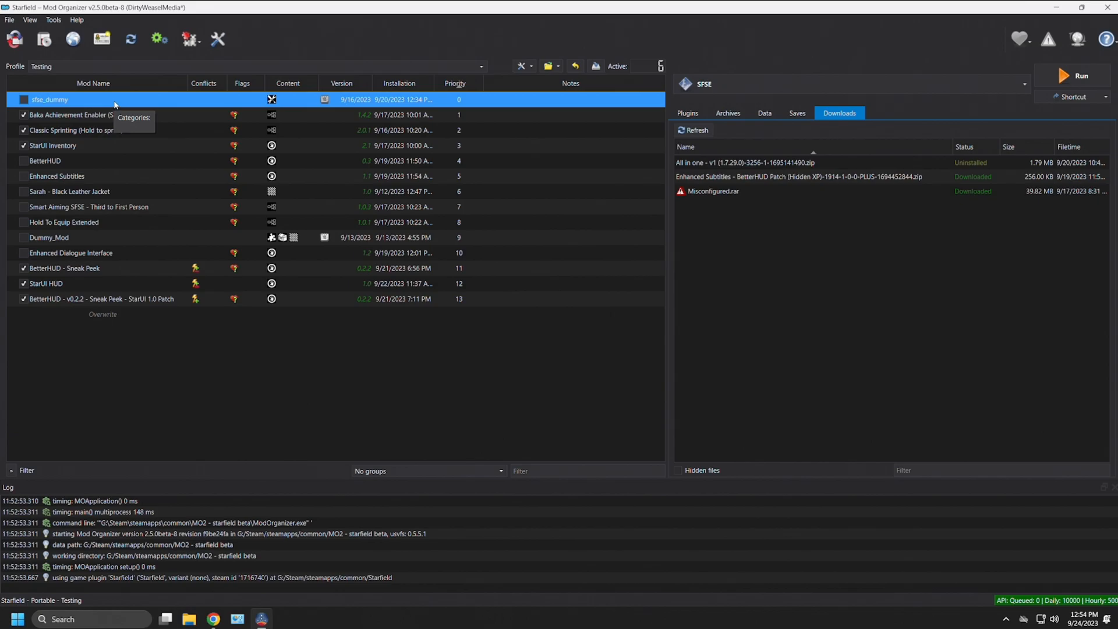
pyautogui.click(746, 162)
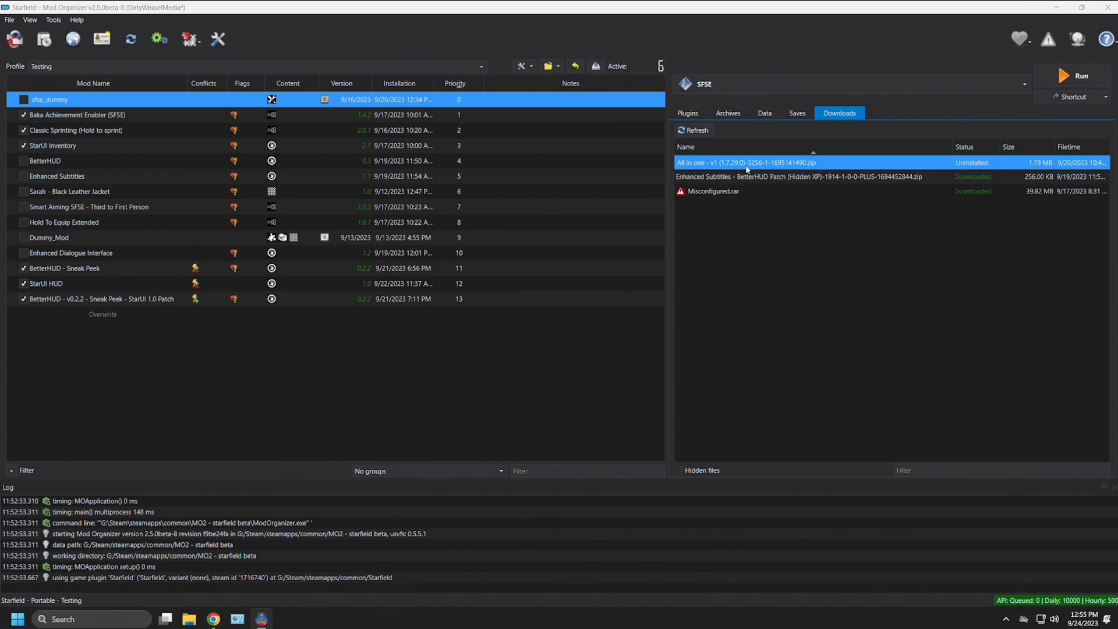
# Start installing the all-in-one archive as Address Library for SFSE Plugins via Manual quick install
pyautogui.doubleClick(748, 162)
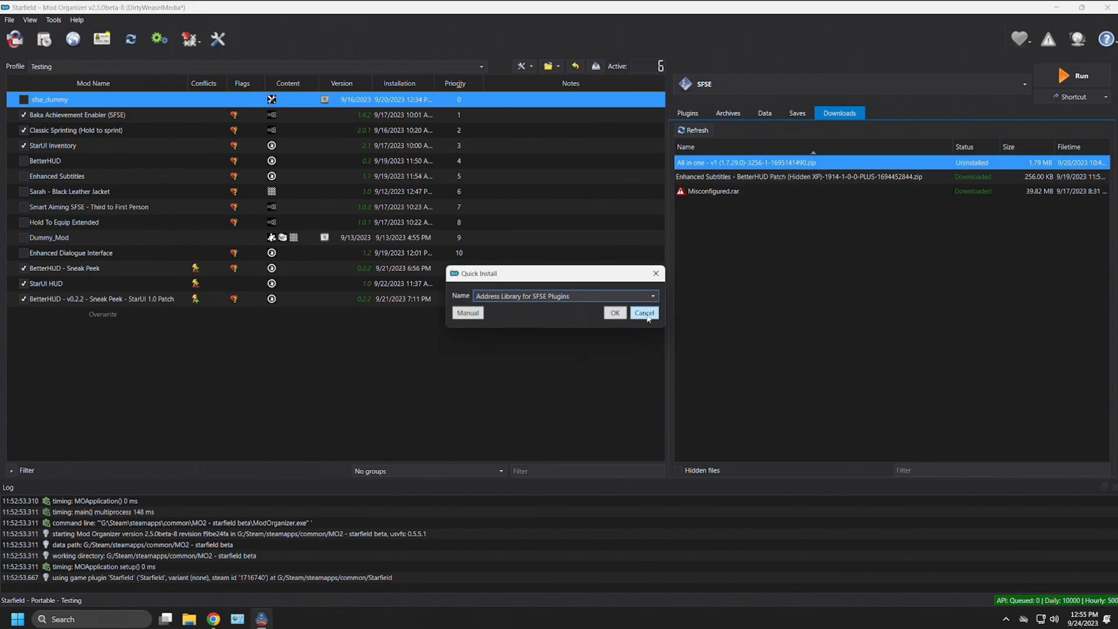
pyautogui.click(644, 312)
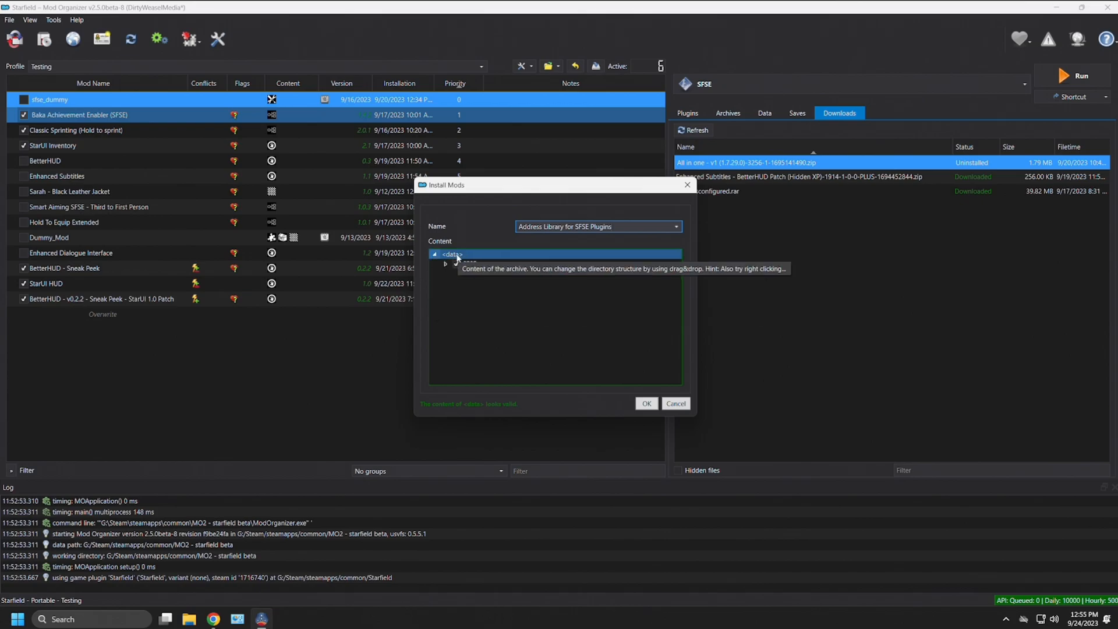
pyautogui.click(433, 254)
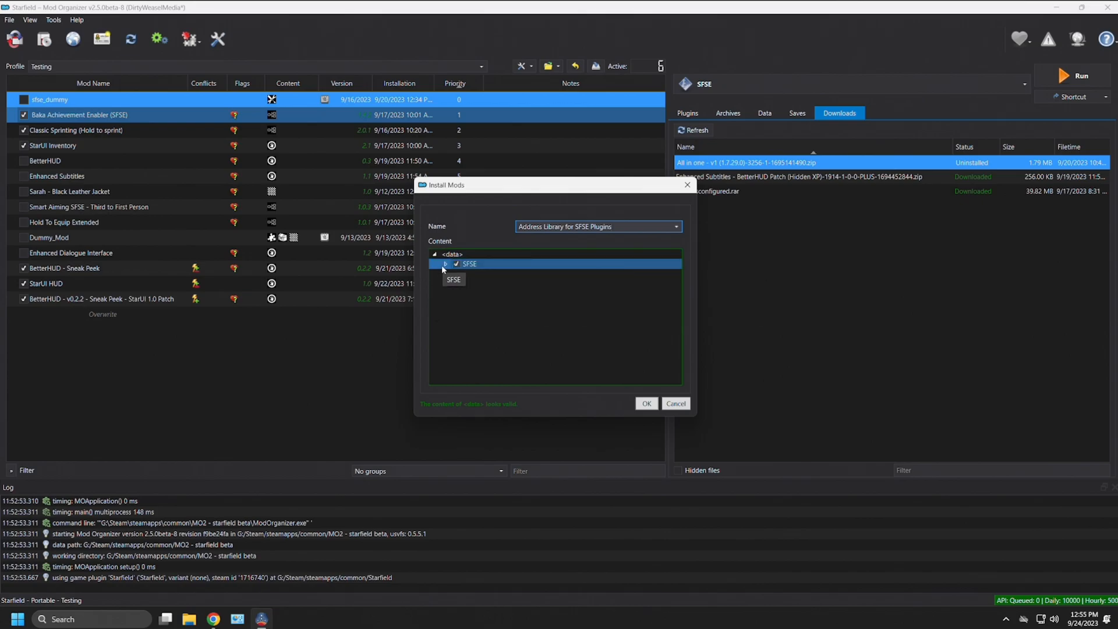
pyautogui.click(445, 263)
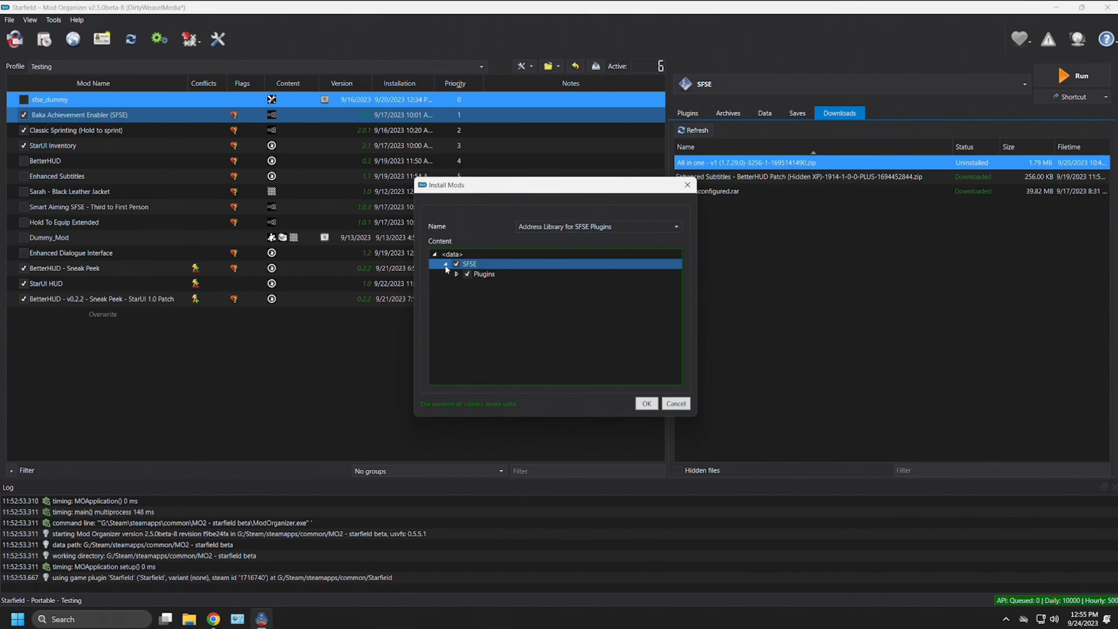
pyautogui.click(455, 273)
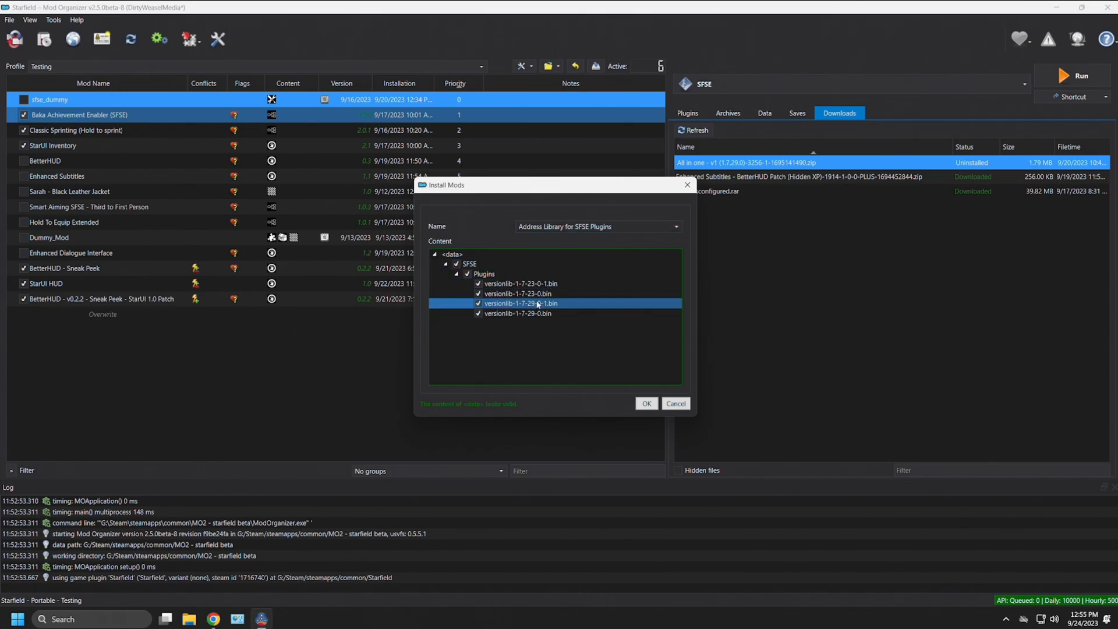
pyautogui.click(517, 293)
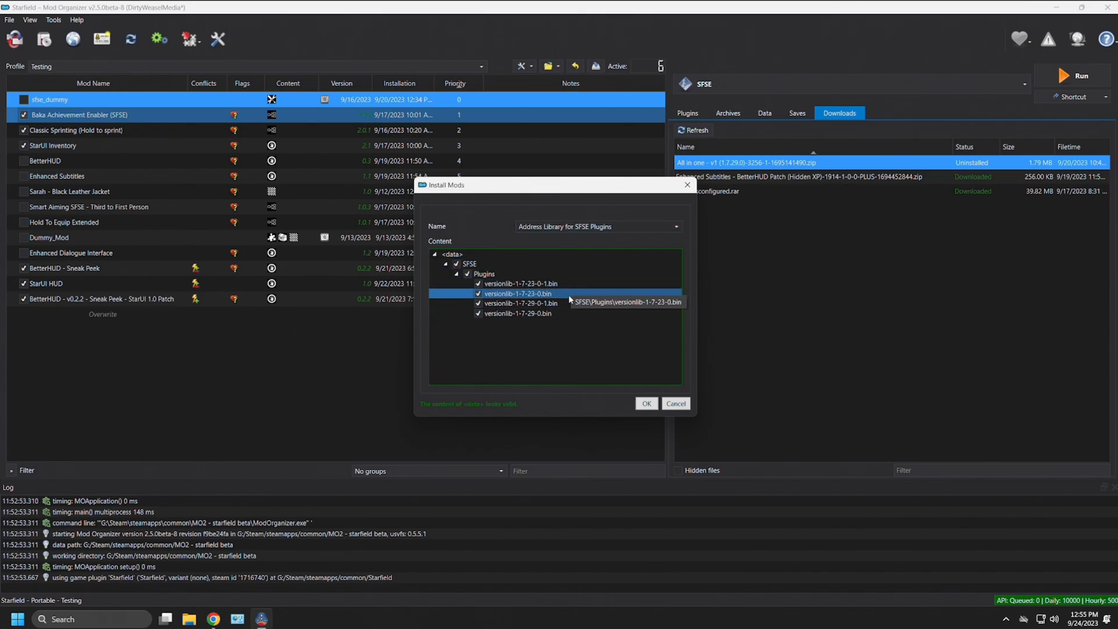
pyautogui.click(517, 313)
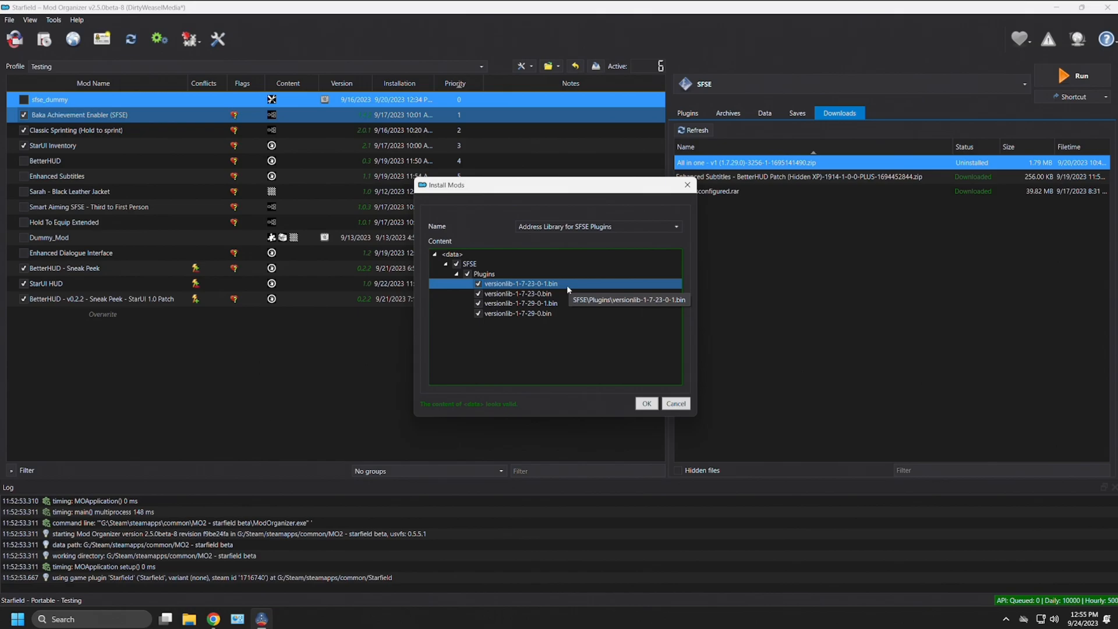
pyautogui.click(519, 303)
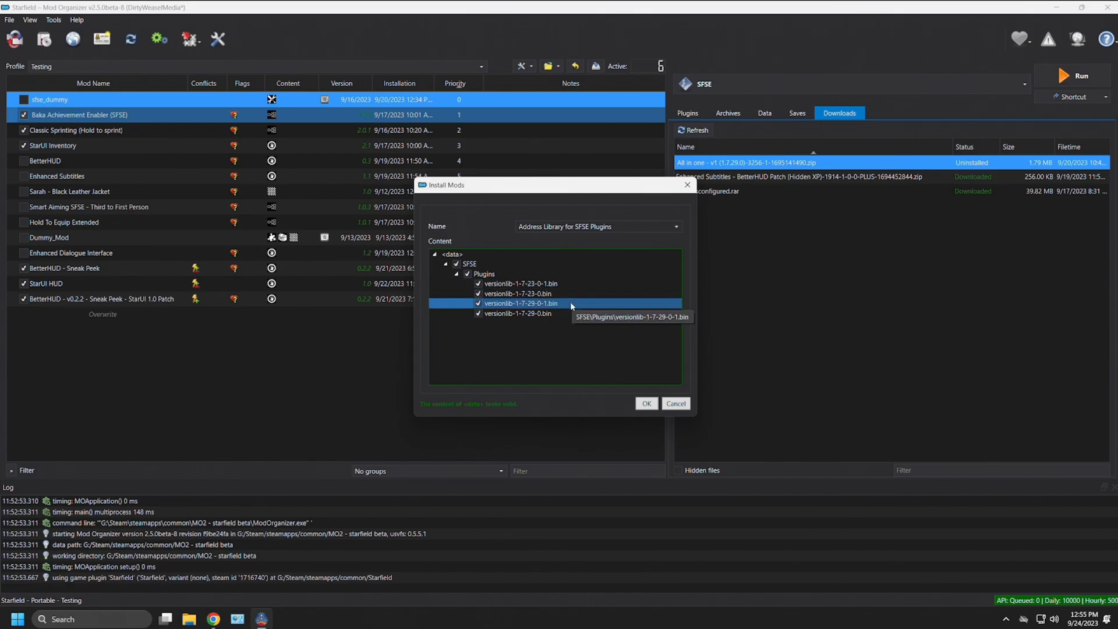
pyautogui.click(485, 274)
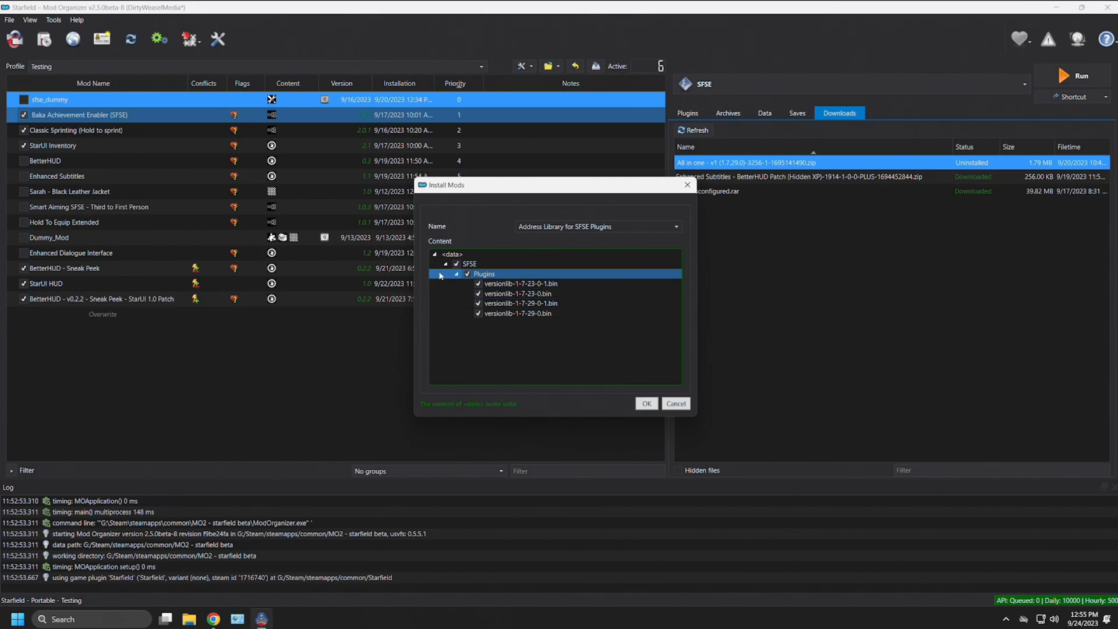
pyautogui.click(445, 274)
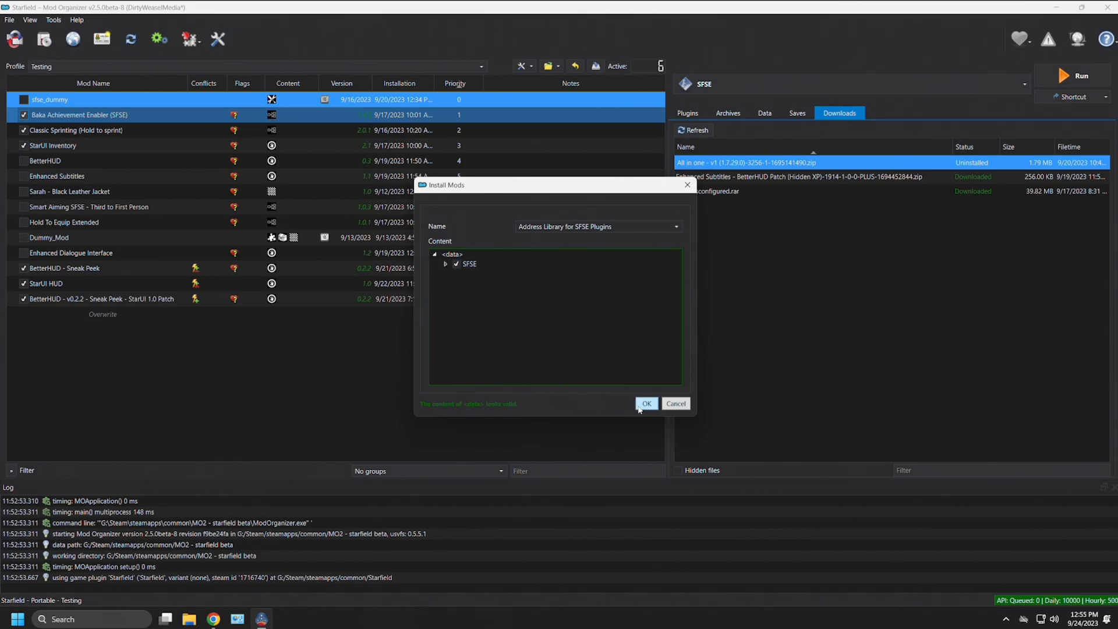
# Confirm the Address Library install and tick it enabled in the mod list
pyautogui.click(647, 403)
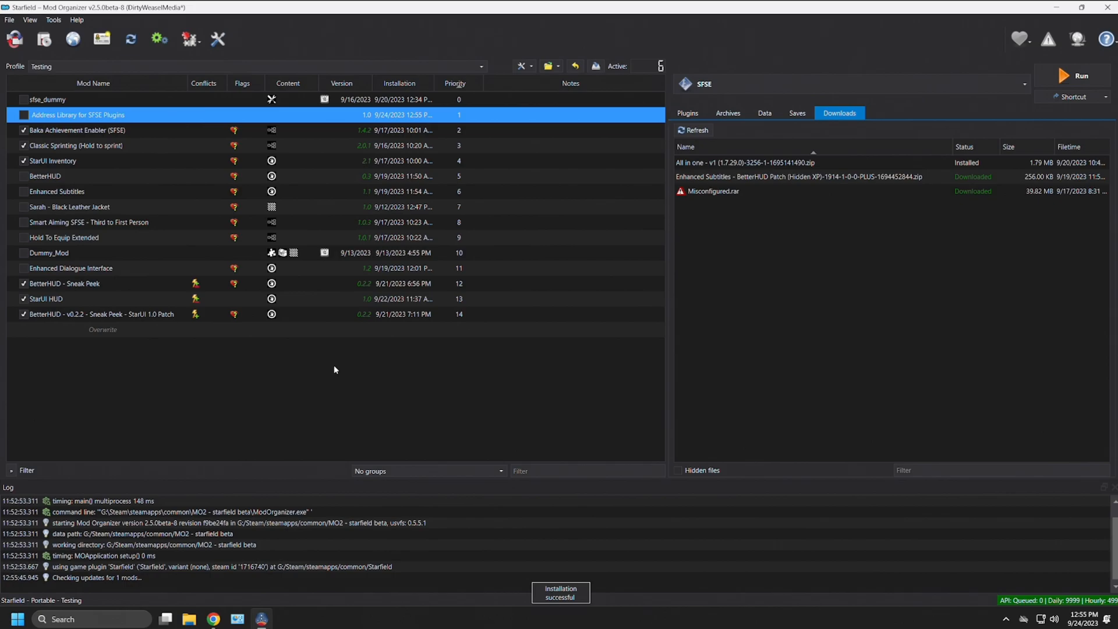
pyautogui.click(23, 114)
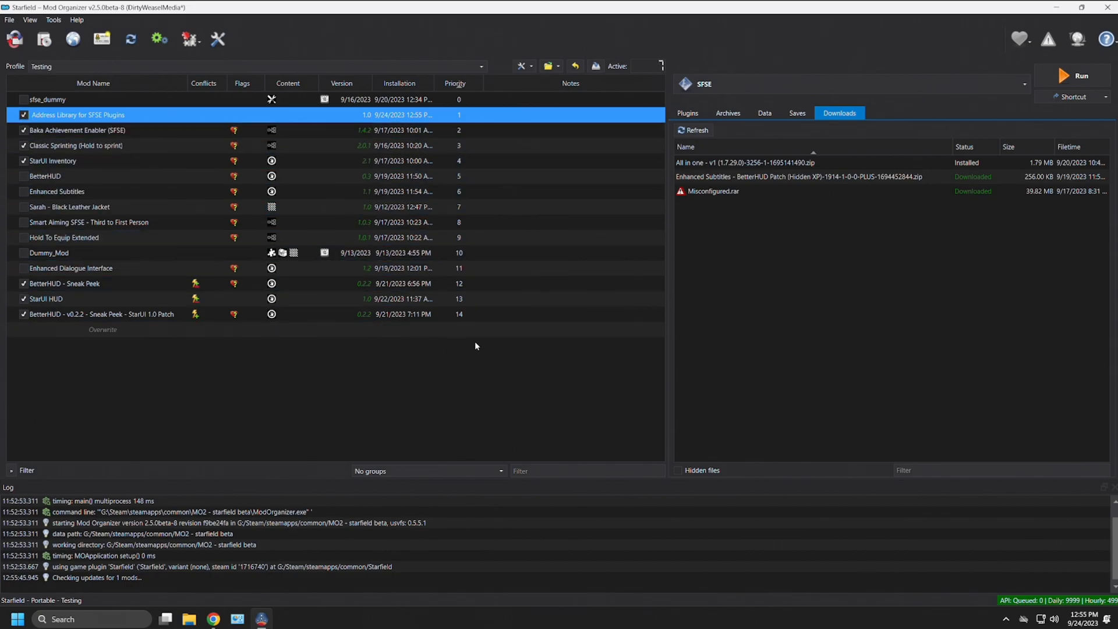
pyautogui.moveTo(477, 361)
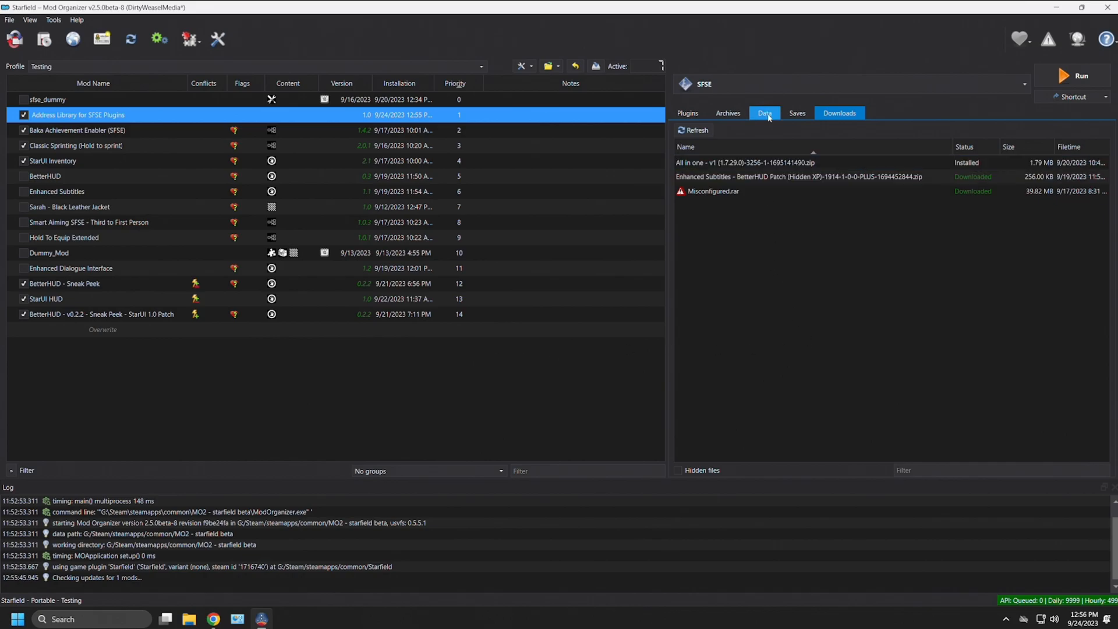
# In the Data view expand SFSE/plugins to inspect the versionlib, Classic Sprinting and Baka Achievement files, then show the Plugins list
pyautogui.click(764, 113)
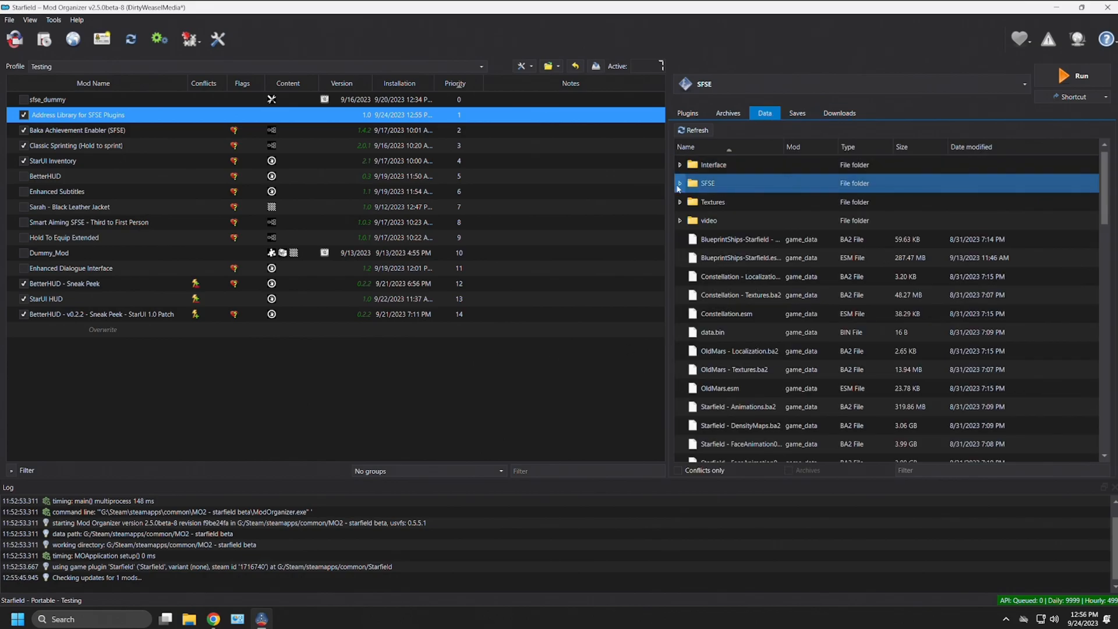
pyautogui.click(680, 183)
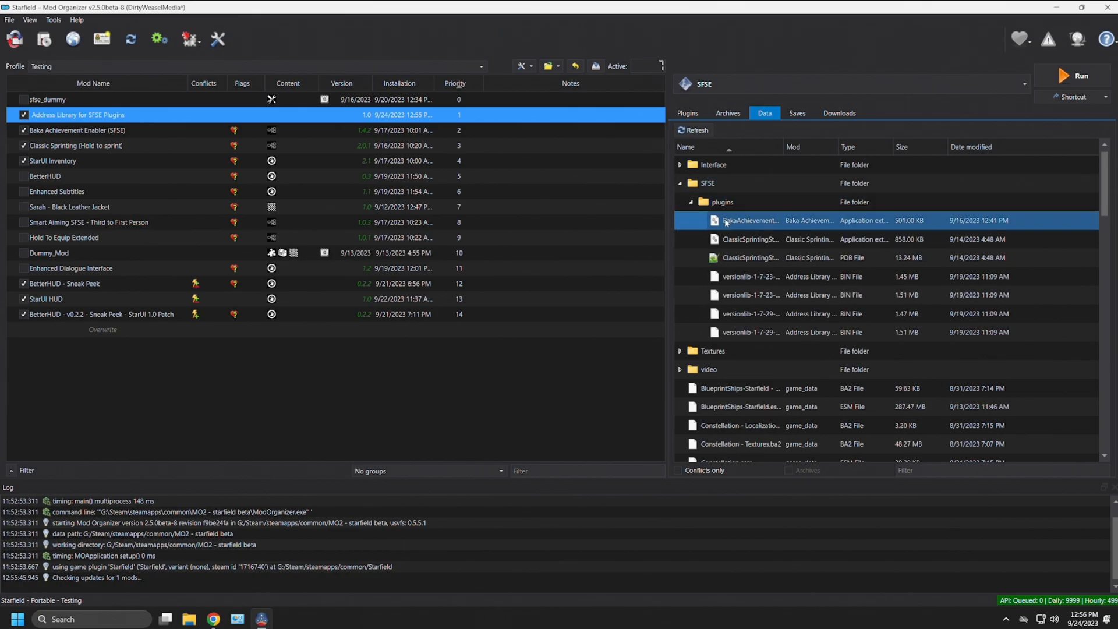
pyautogui.click(751, 294)
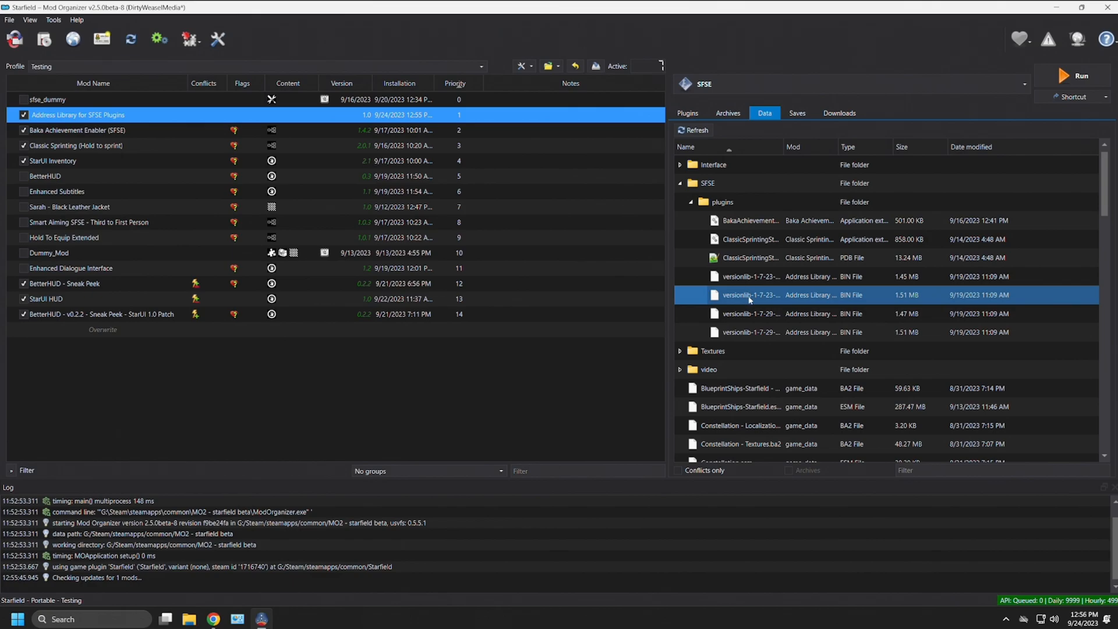
pyautogui.click(751, 313)
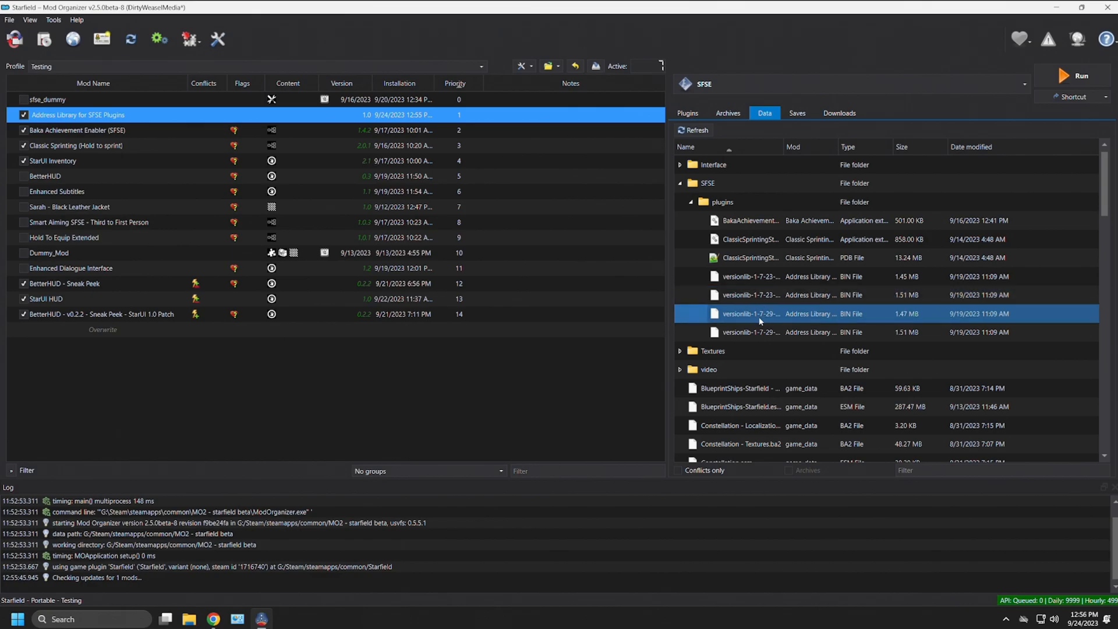
pyautogui.click(757, 239)
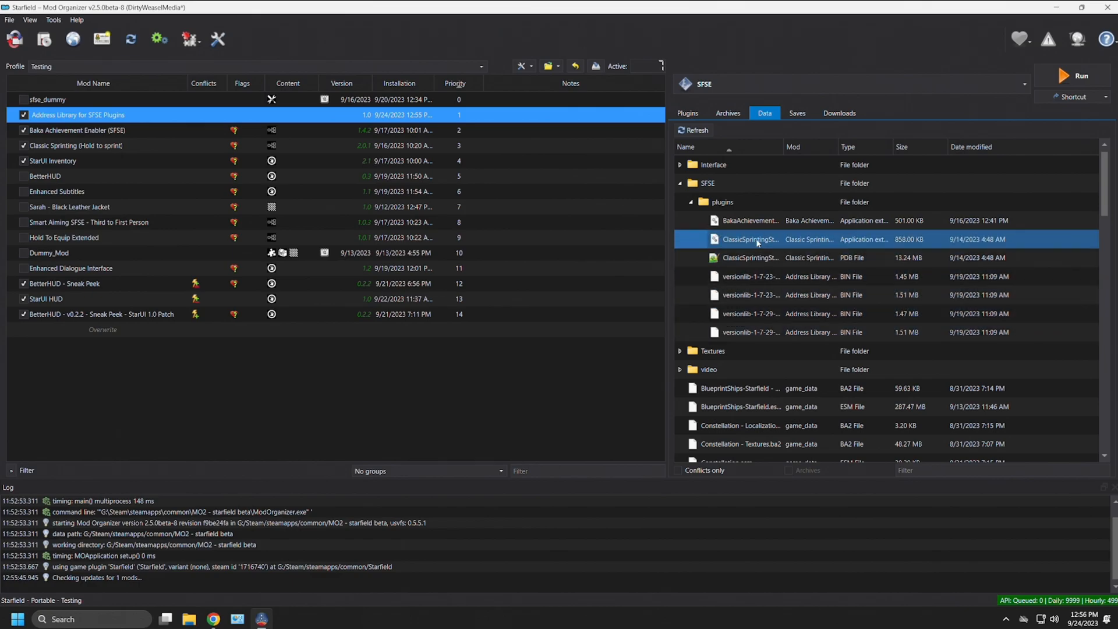
pyautogui.click(751, 220)
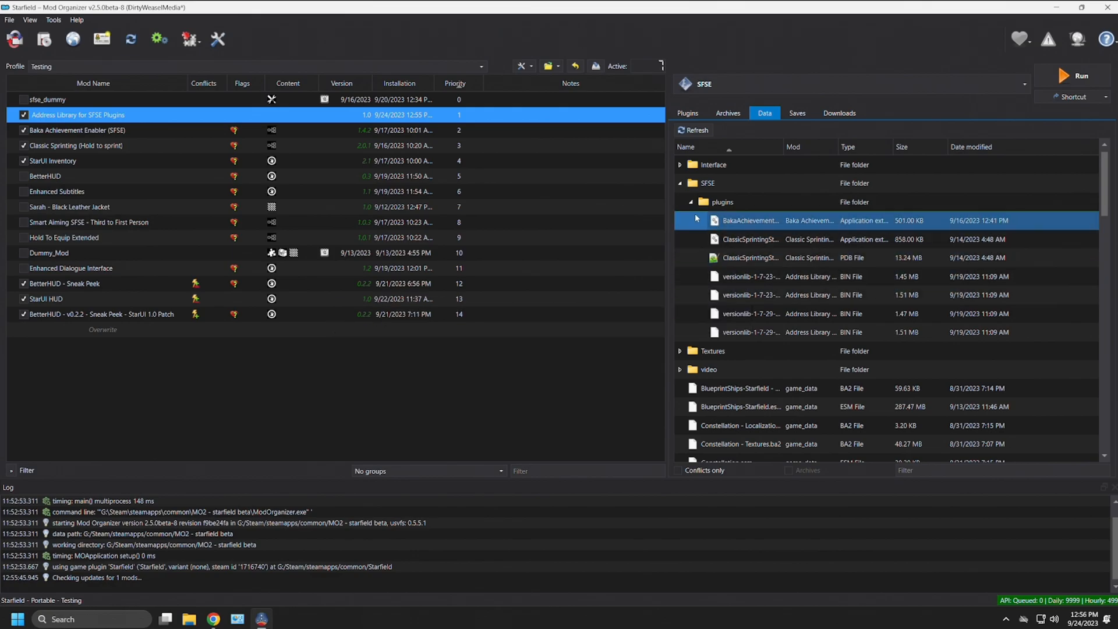
pyautogui.moveTo(691, 203)
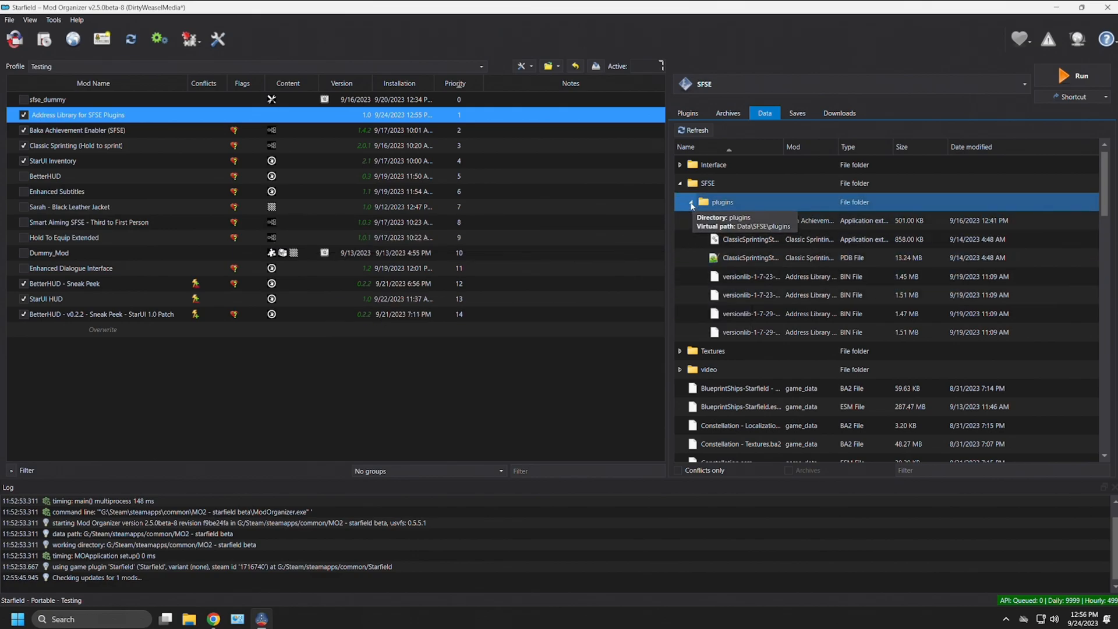
pyautogui.click(680, 183)
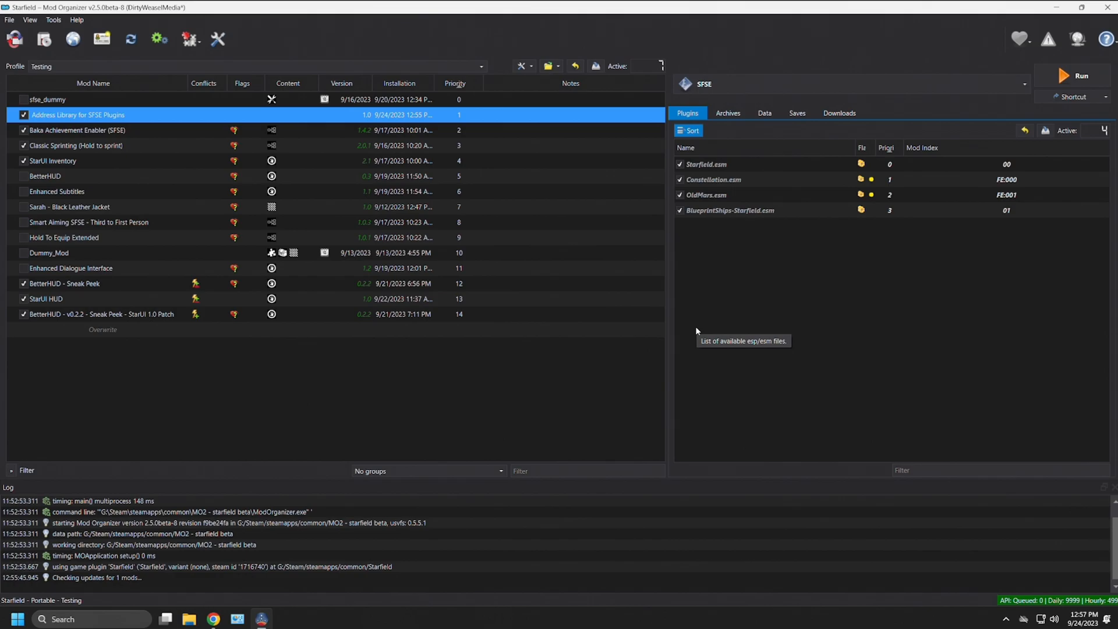
pyautogui.moveTo(729, 328)
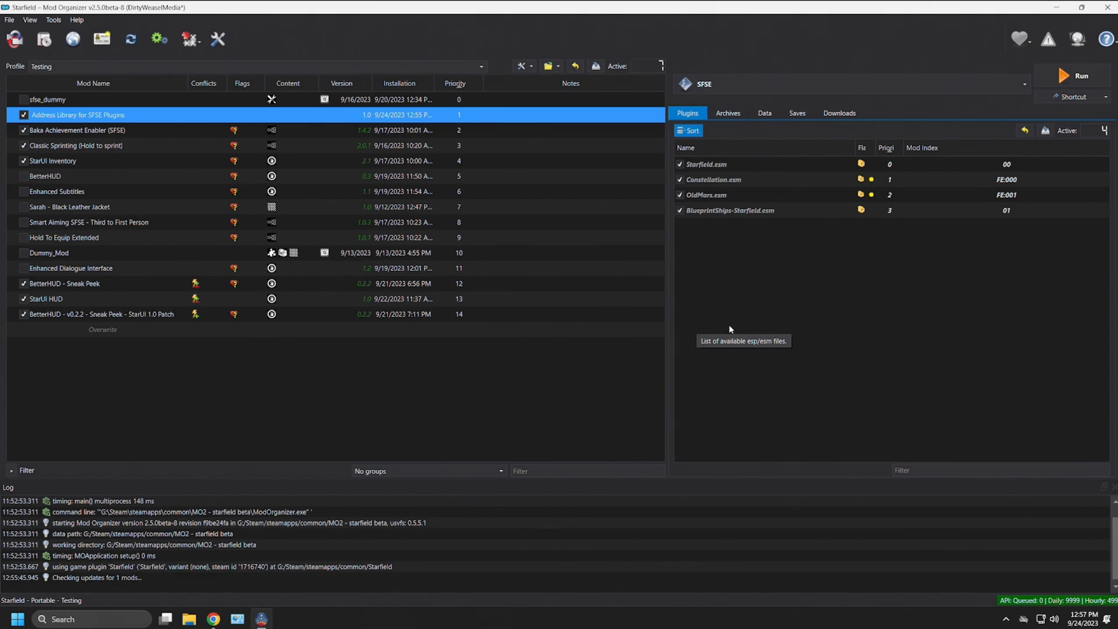